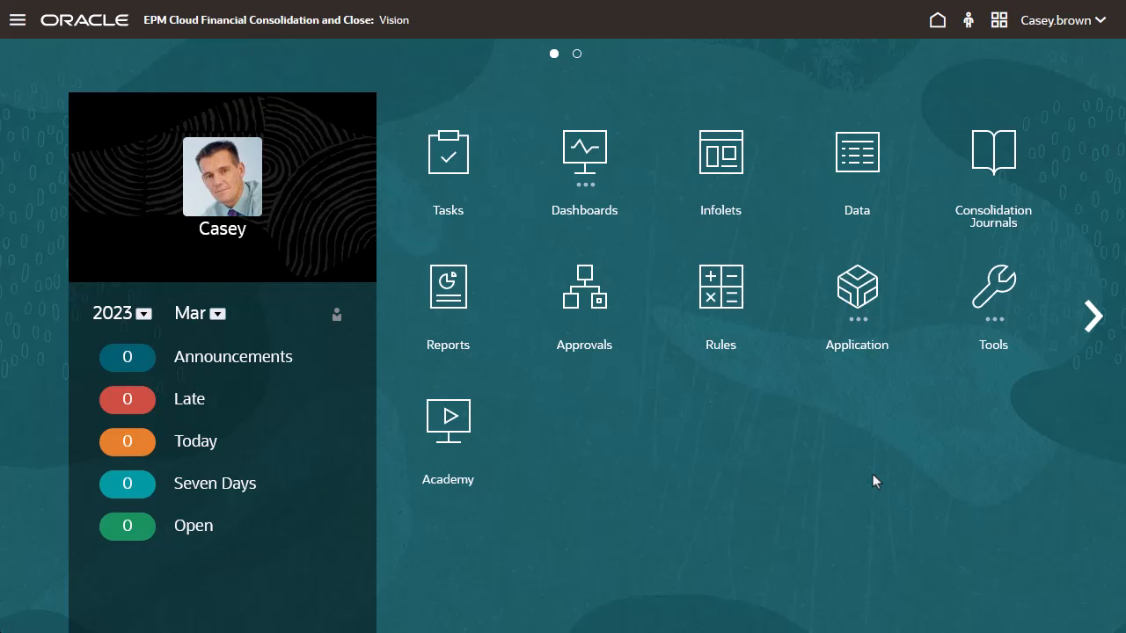
Open Manage Ownership via Application > Consolidation for Total Geography, Actual, FY23, Feb.
{"action": "left_click", "coordinate": [856, 286]}
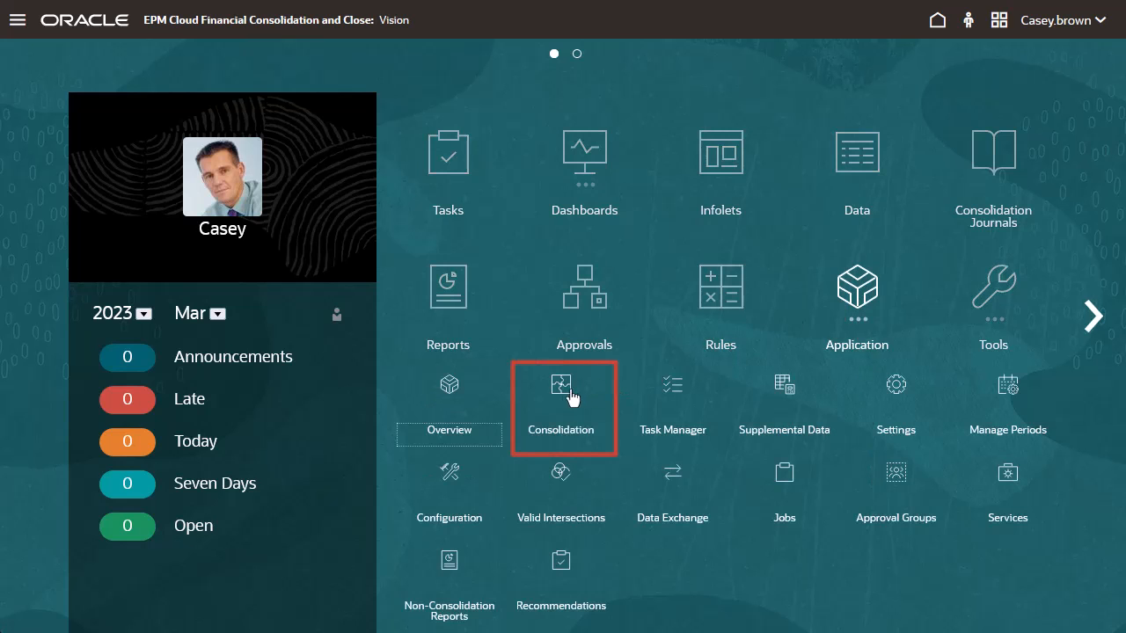
{"action": "left_click", "coordinate": [561, 409]}
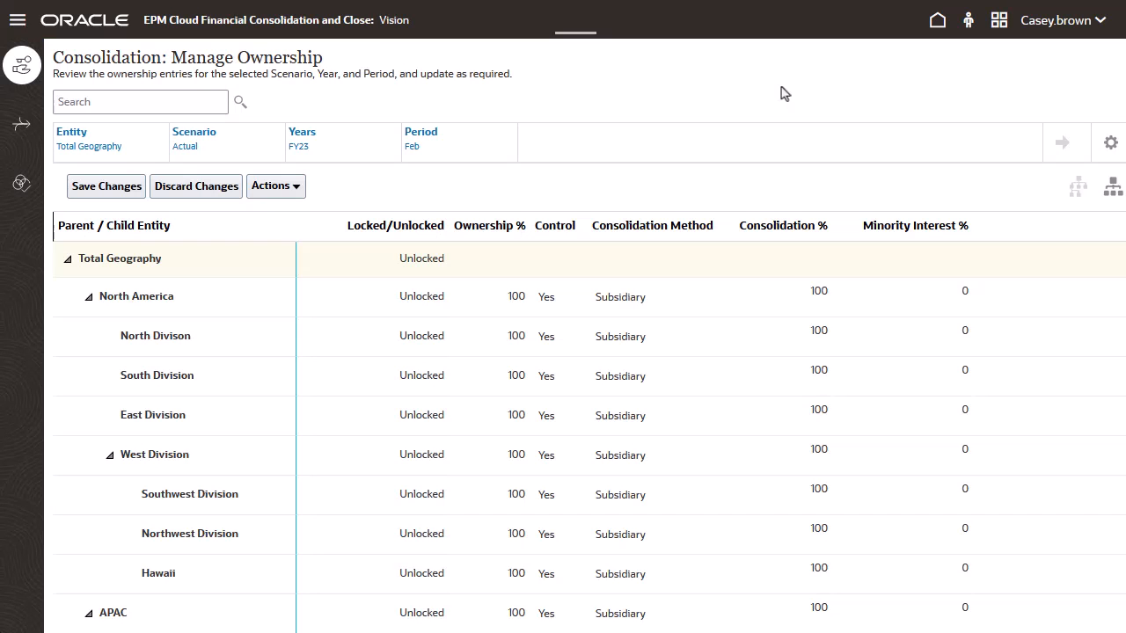
{"action": "mouse_move", "coordinate": [620, 134]}
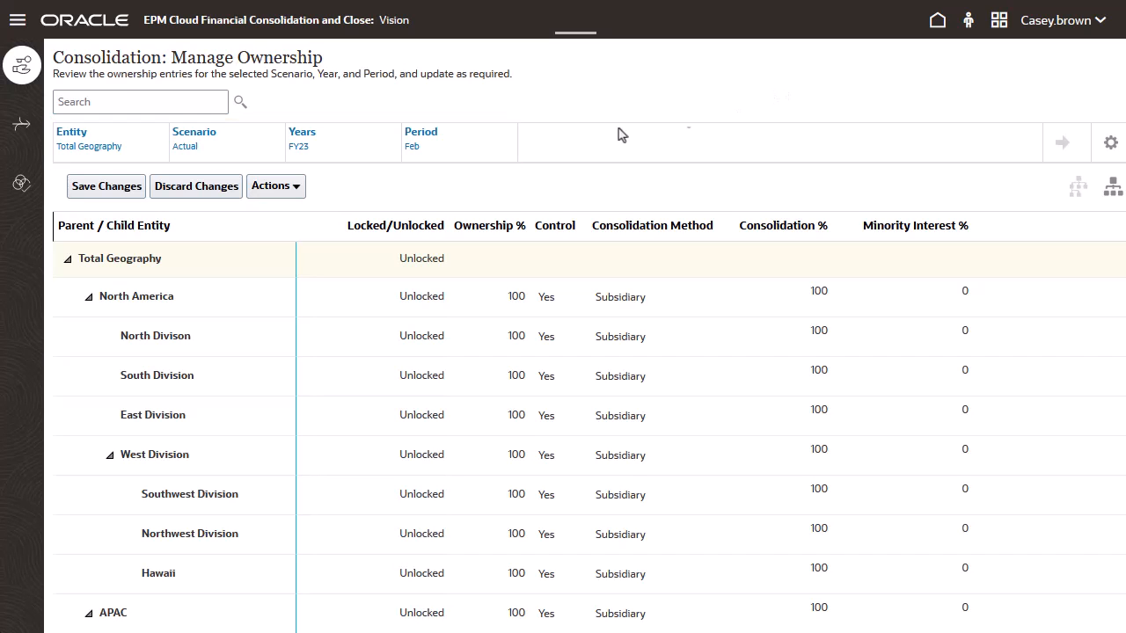
Select North America as the entity and give South Division 40% ownership as Equity.
{"action": "left_click", "coordinate": [89, 141]}
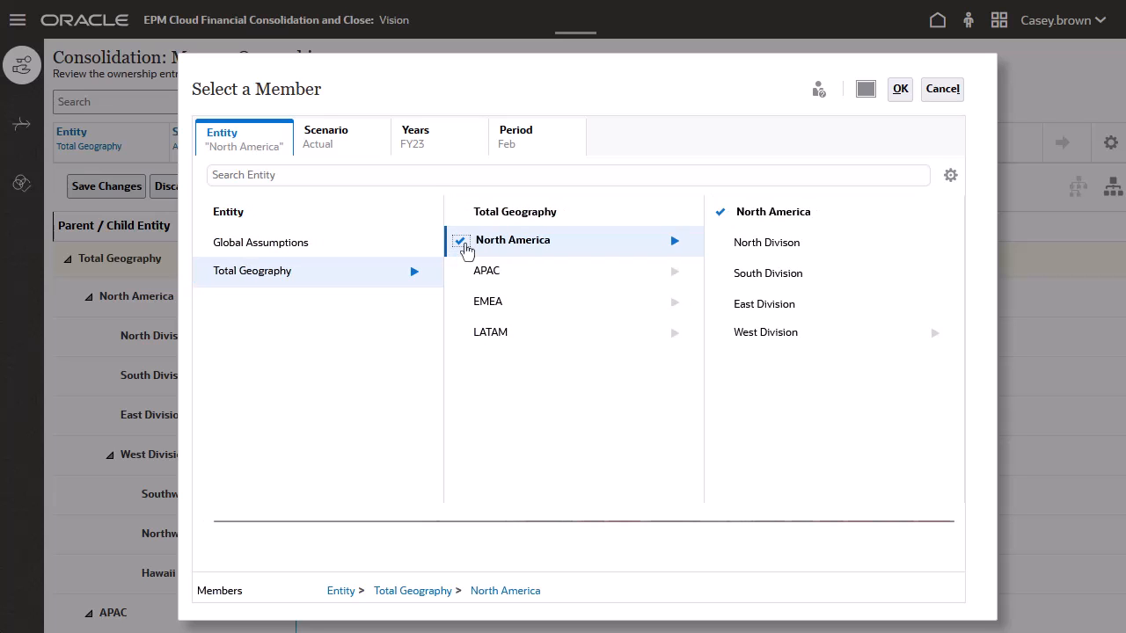
{"action": "left_click", "coordinate": [898, 89]}
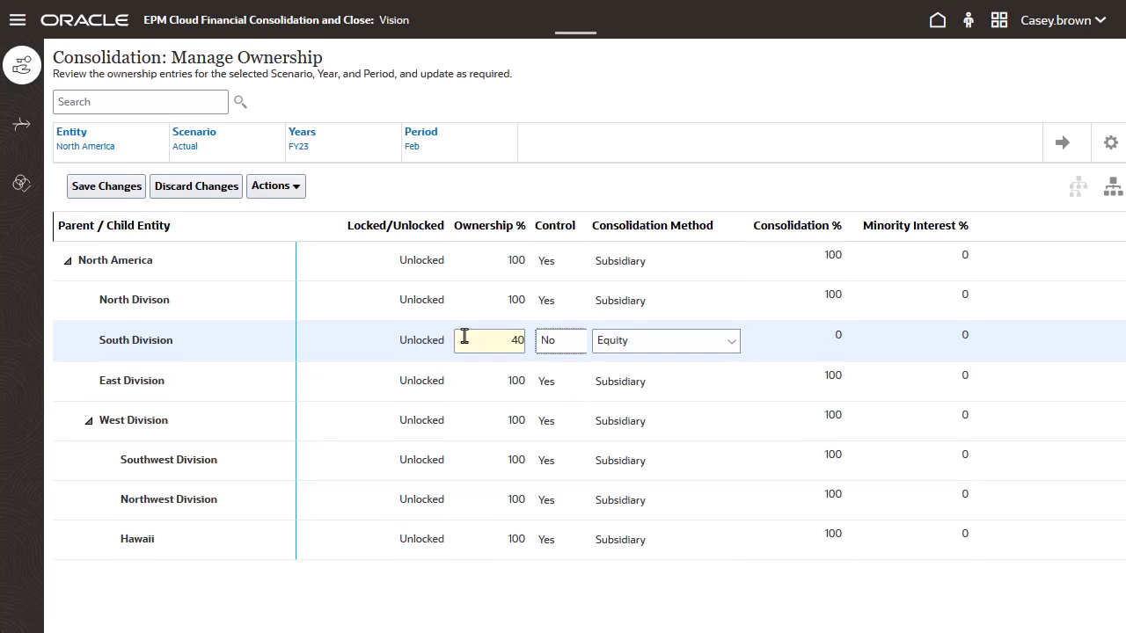
{"action": "left_click", "coordinate": [666, 340]}
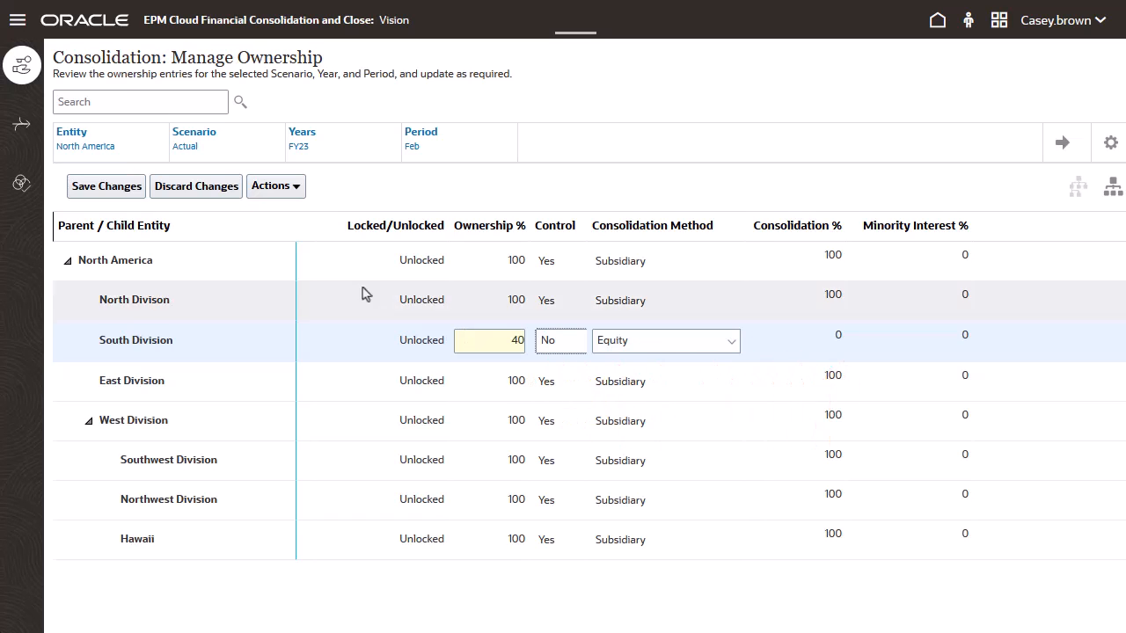
{"action": "left_click", "coordinate": [275, 185]}
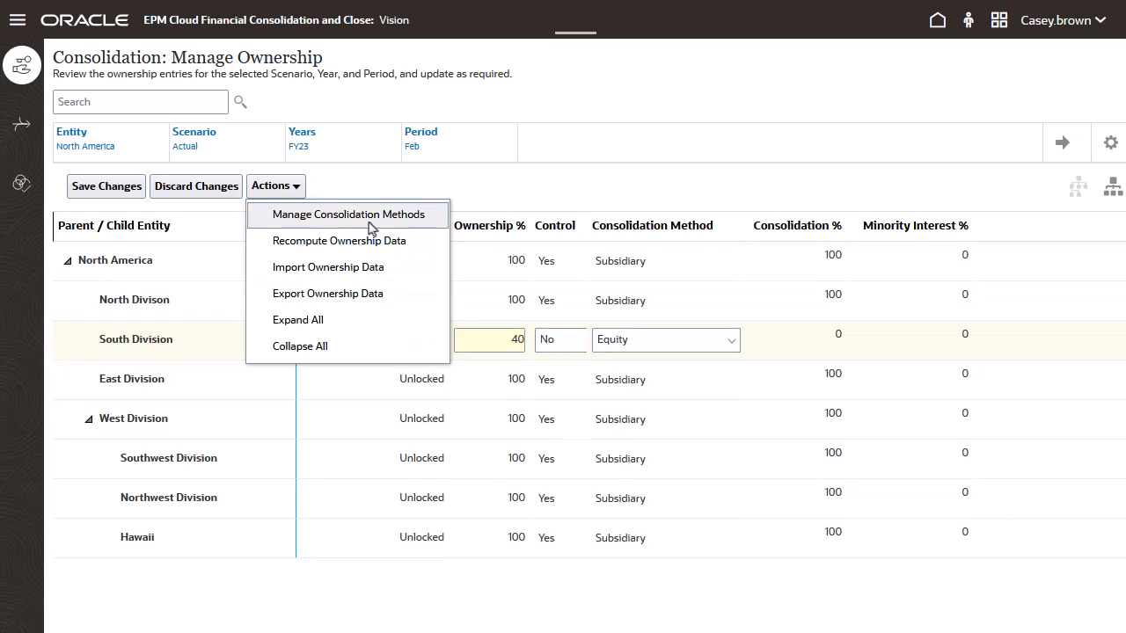
{"action": "left_click", "coordinate": [349, 214]}
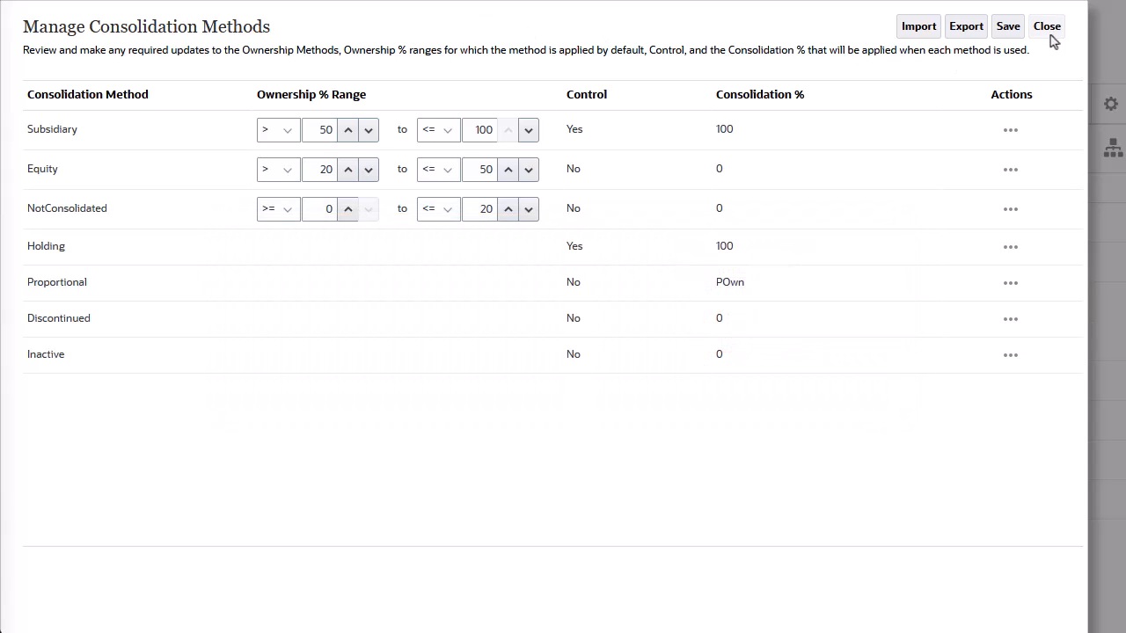
{"action": "left_click", "coordinate": [1045, 26]}
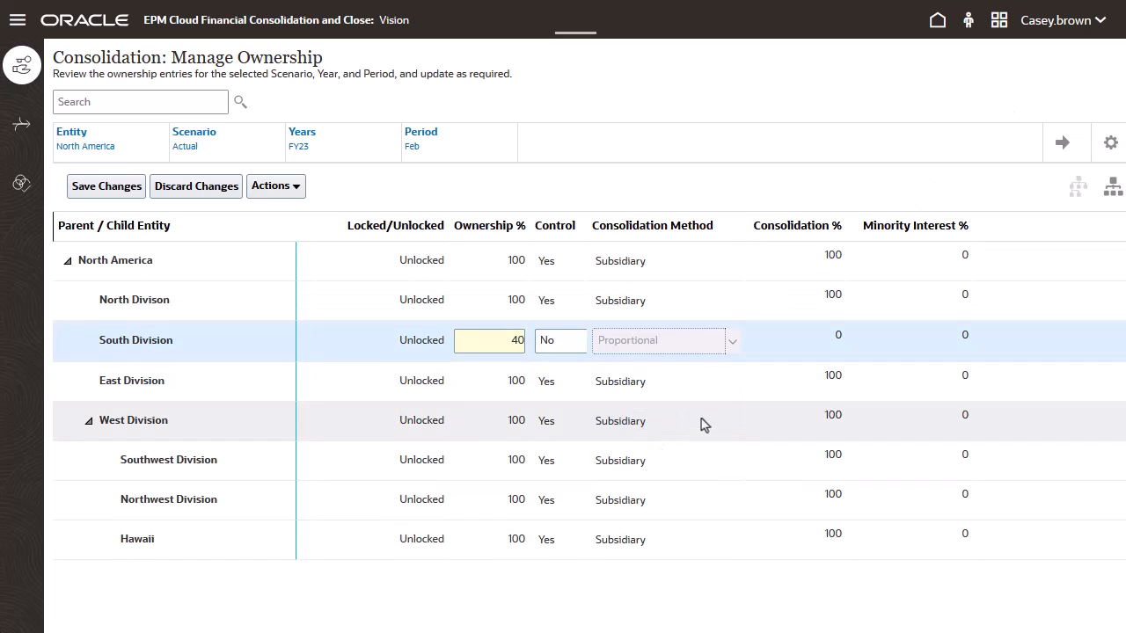
Override South Division to Proportional and North Division to Holding, and save.
{"action": "left_click", "coordinate": [659, 340]}
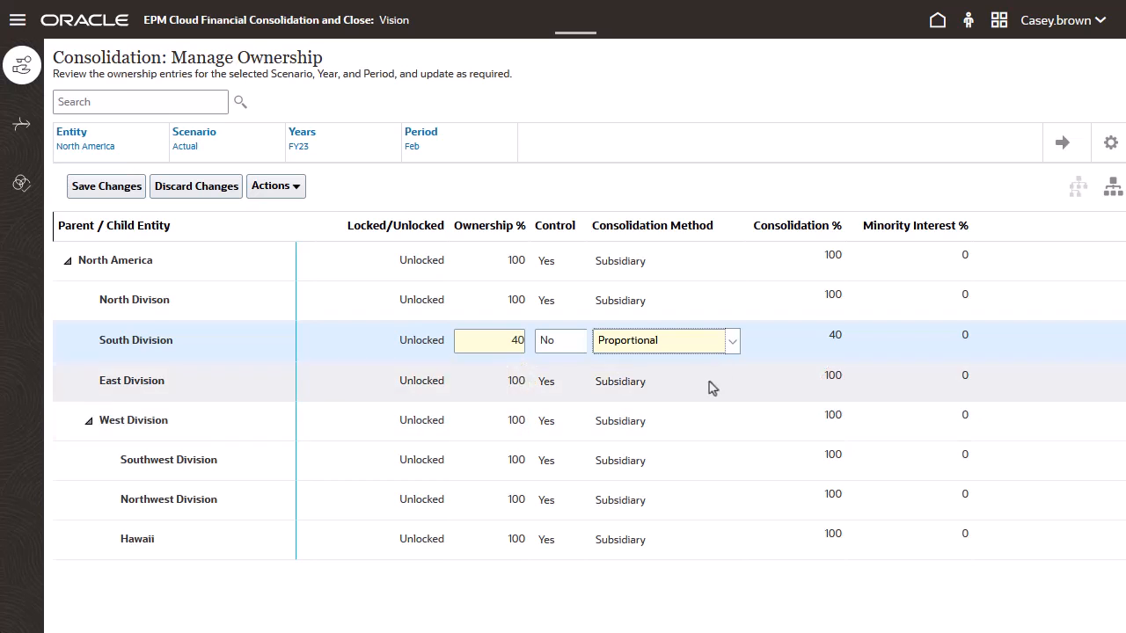
{"action": "left_click", "coordinate": [732, 299]}
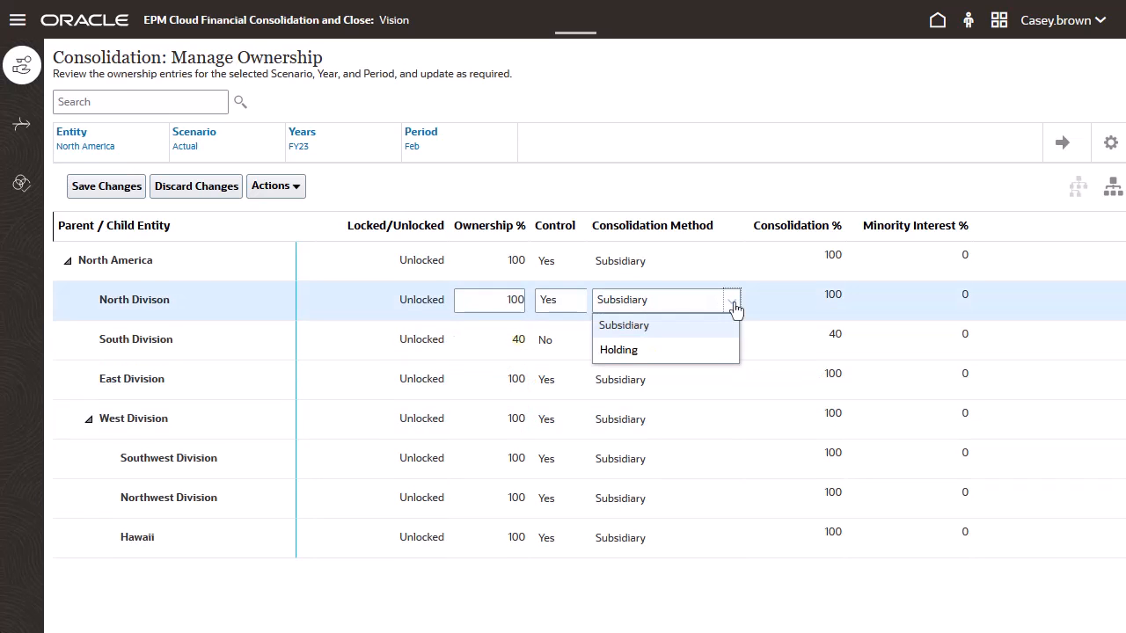
{"action": "left_click", "coordinate": [618, 349]}
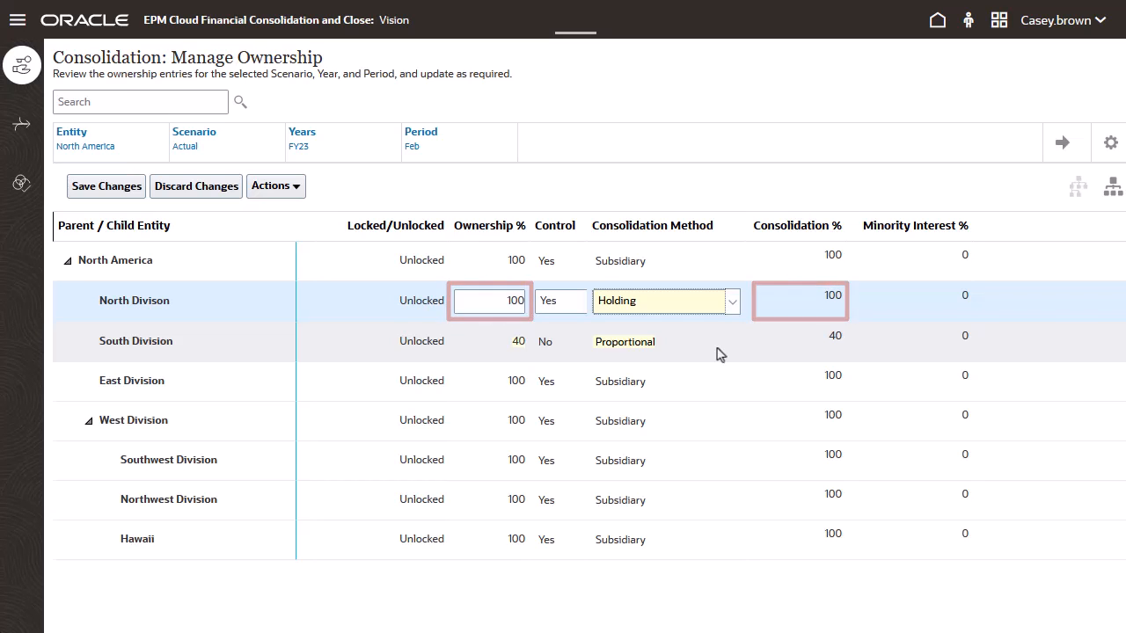
{"action": "left_click", "coordinate": [106, 186]}
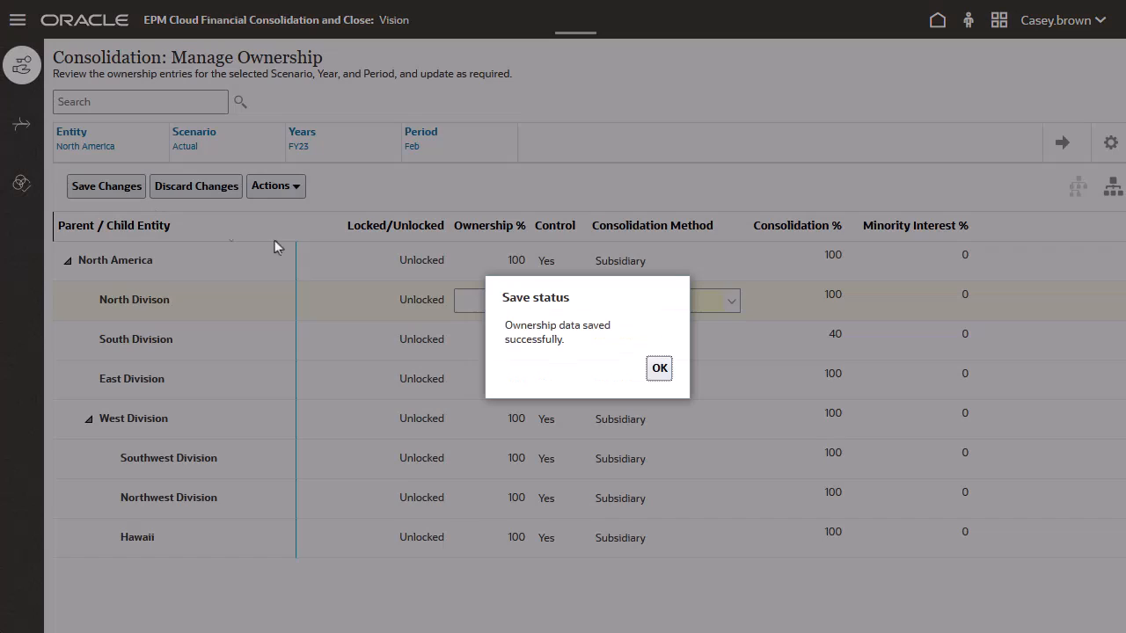
{"action": "left_click", "coordinate": [659, 368]}
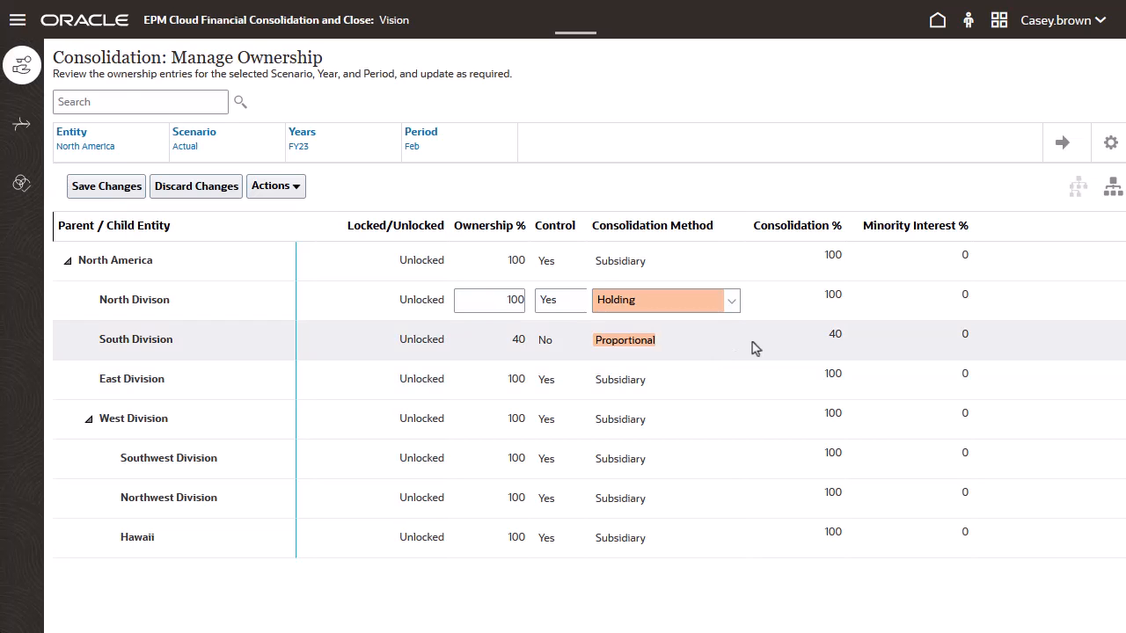
Reset South Division's consolidation method to the default Equity and save.
{"action": "scroll", "scroll_direction": "right", "scroll_amount": 3}
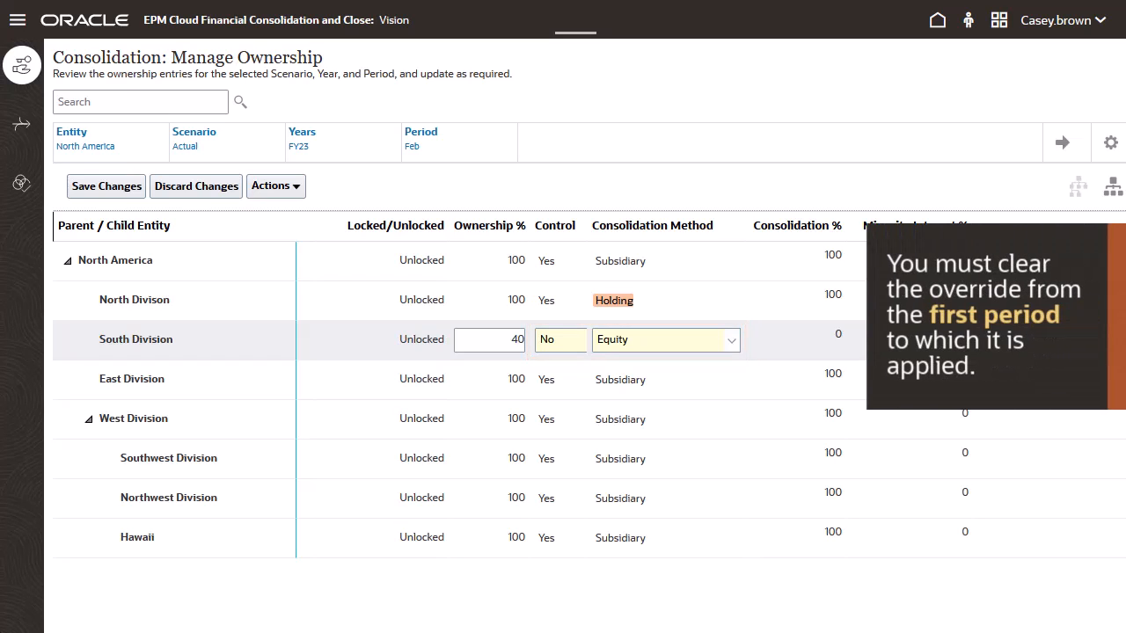
{"action": "mouse_move", "coordinate": [910, 366]}
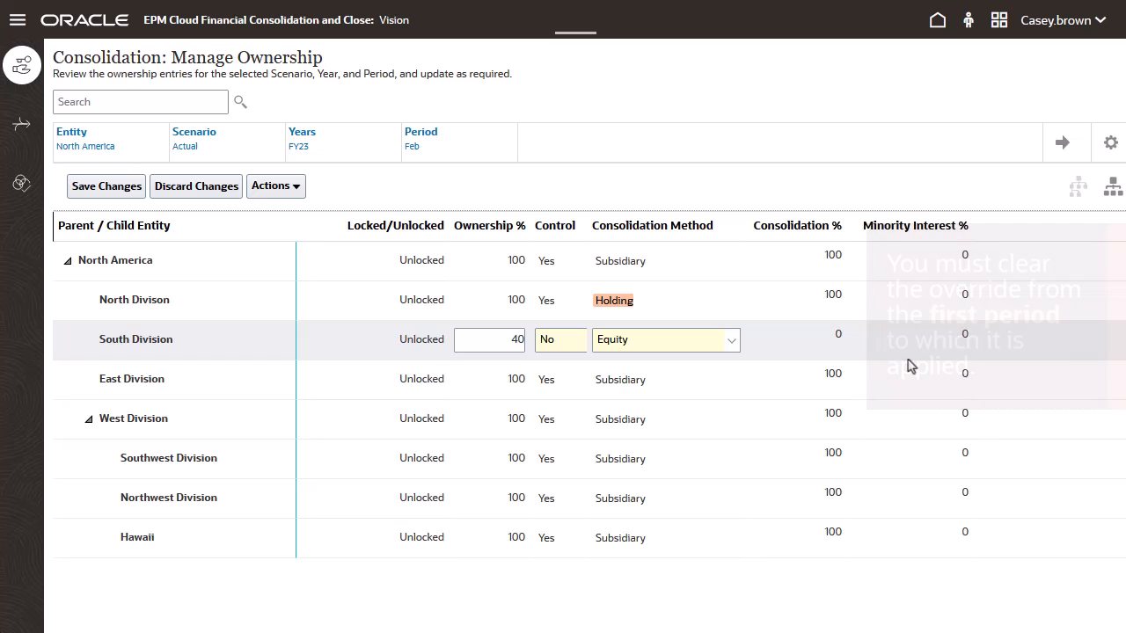
{"action": "left_click", "coordinate": [106, 185]}
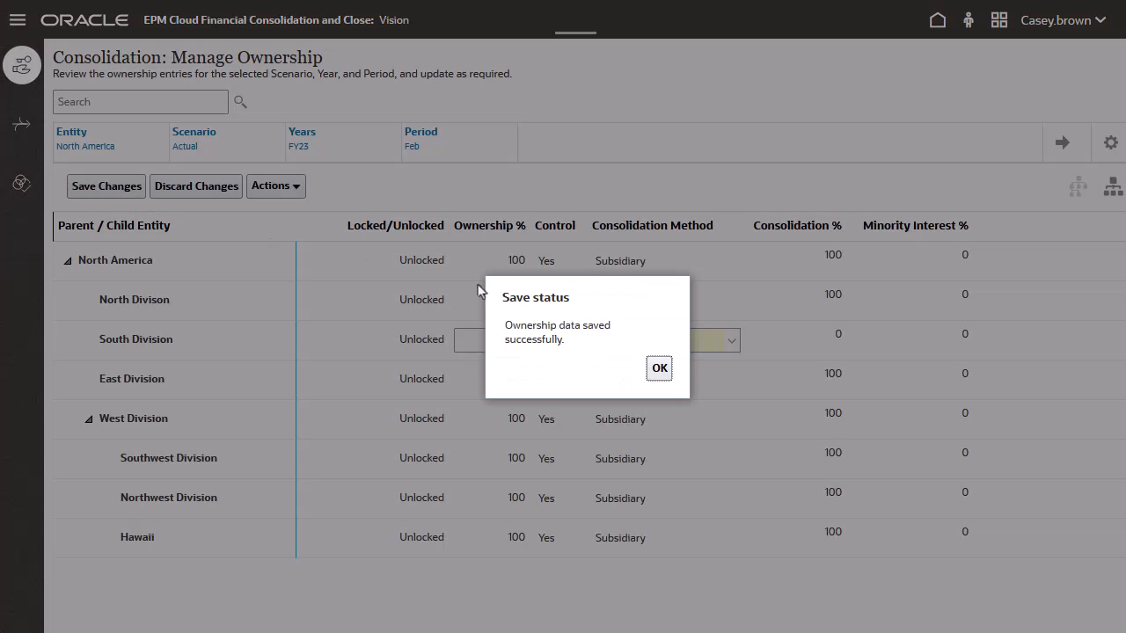
{"action": "left_click", "coordinate": [659, 367]}
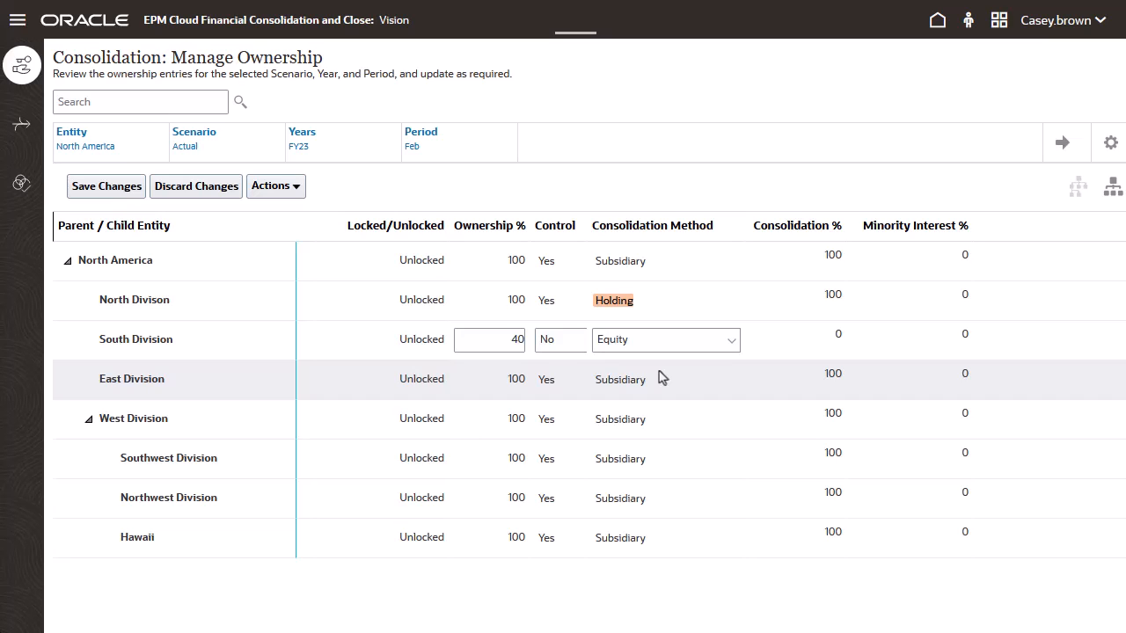
Save West Division at 50% ownership, Equity, and start editing Northwest Division's ownership.
{"action": "left_click", "coordinate": [115, 260]}
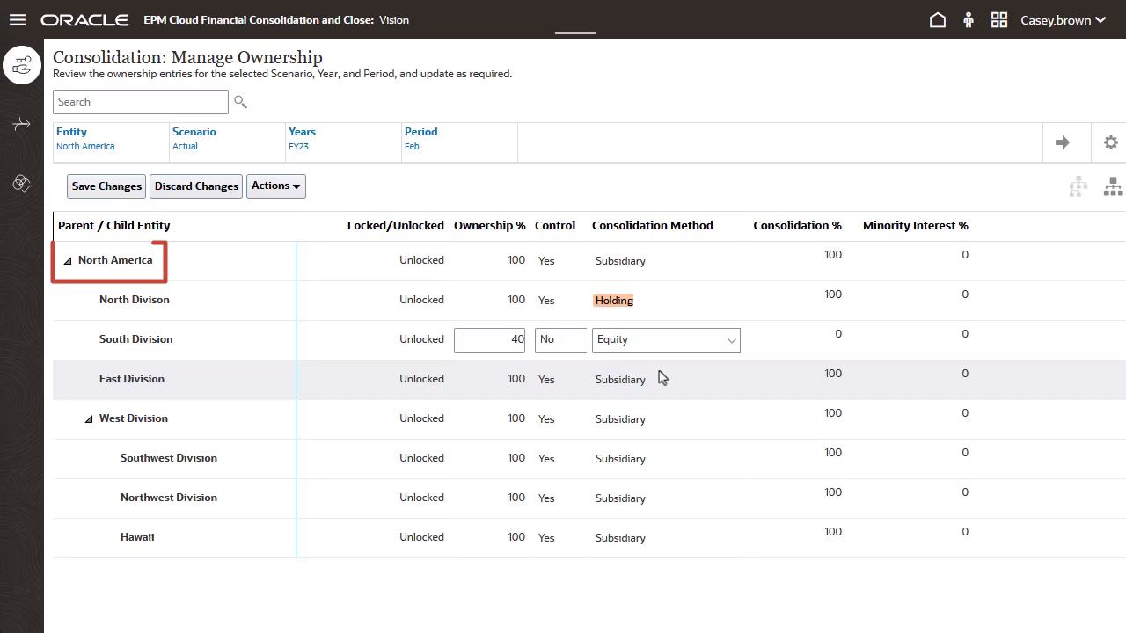
{"action": "left_click", "coordinate": [132, 419]}
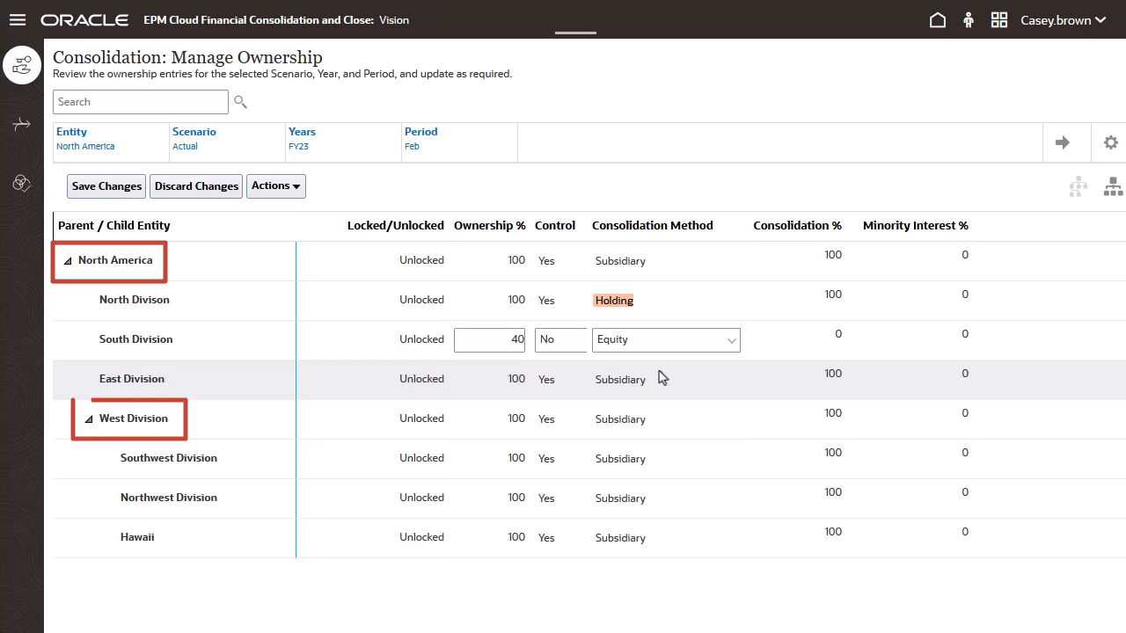
{"action": "left_click", "coordinate": [516, 419]}
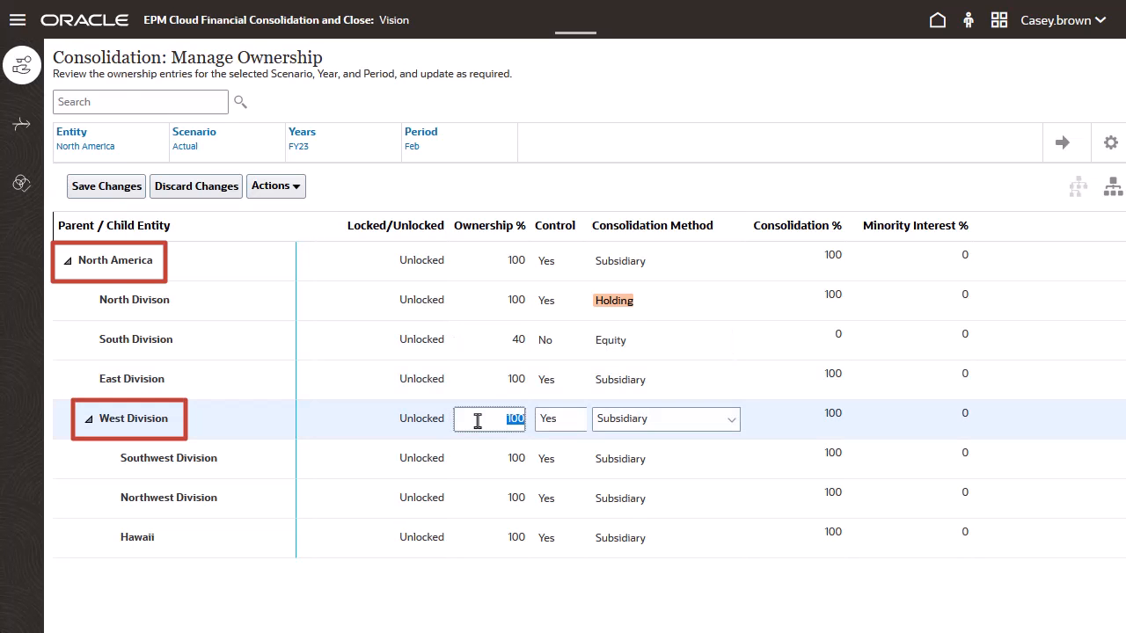
{"action": "left_click", "coordinate": [105, 186]}
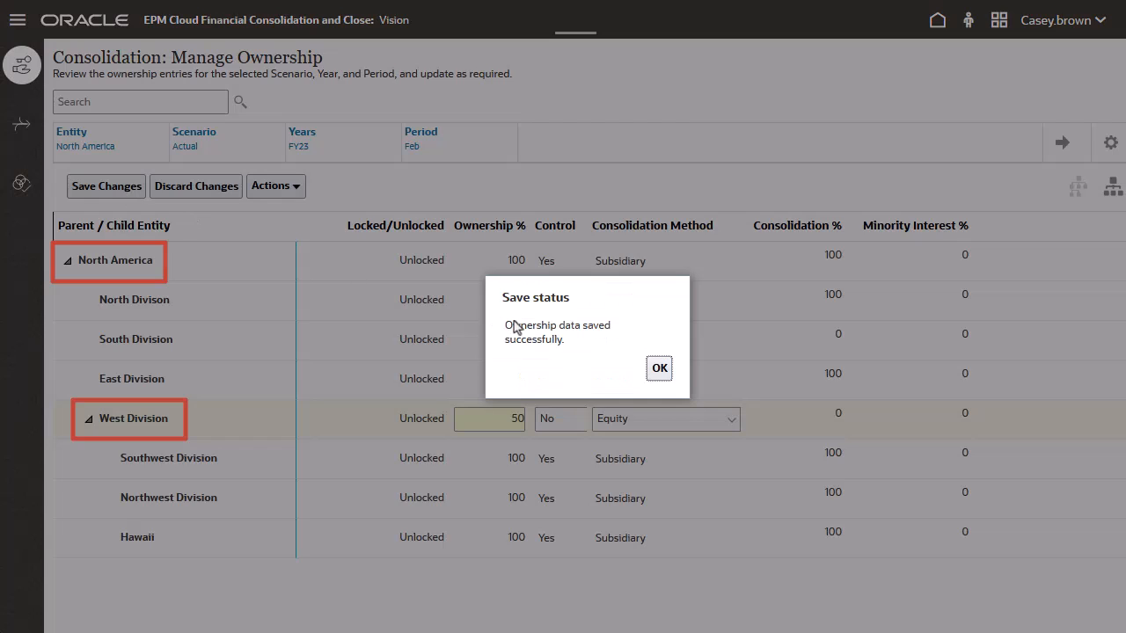
{"action": "left_click", "coordinate": [659, 368]}
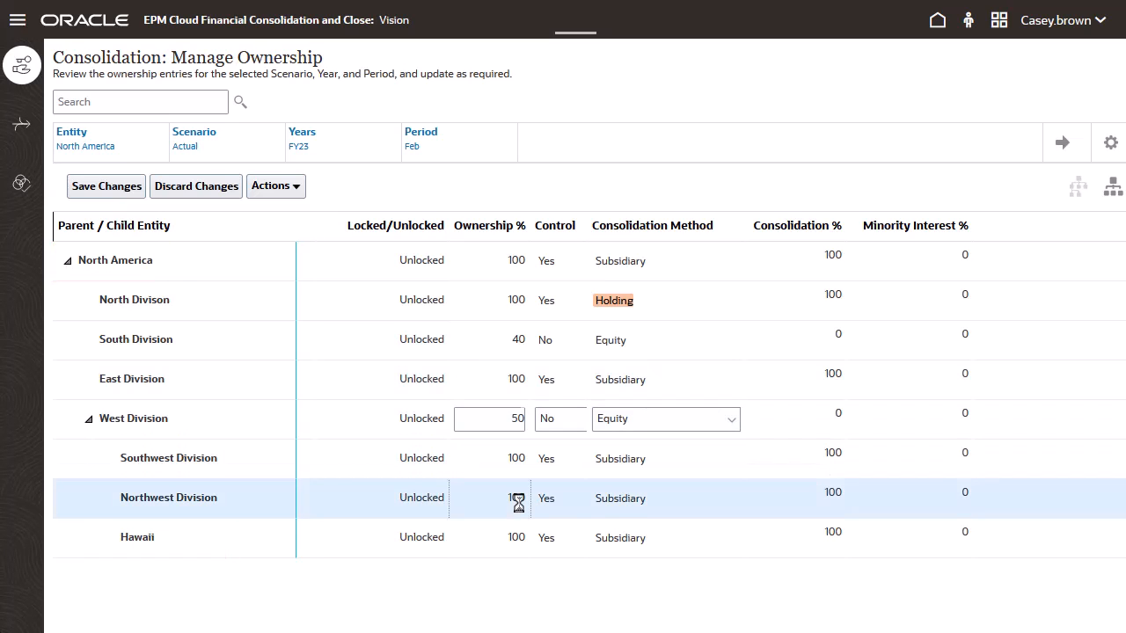
{"action": "left_click", "coordinate": [489, 497]}
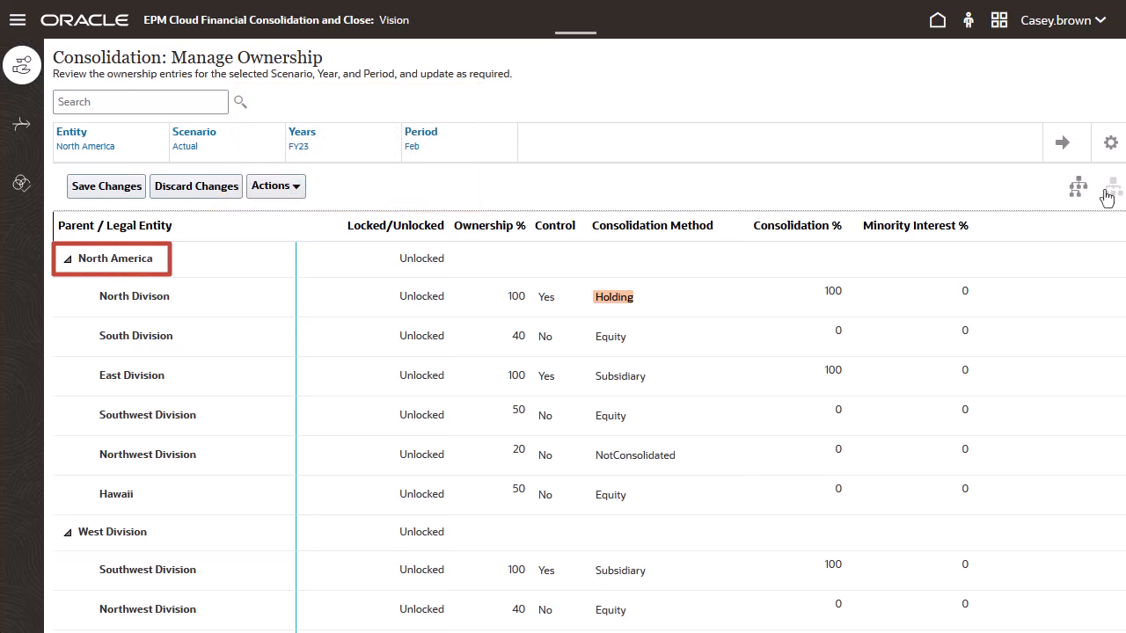
Edit Northwest Division's row and return the grid to the parent/child hierarchy view.
{"action": "left_click", "coordinate": [517, 454]}
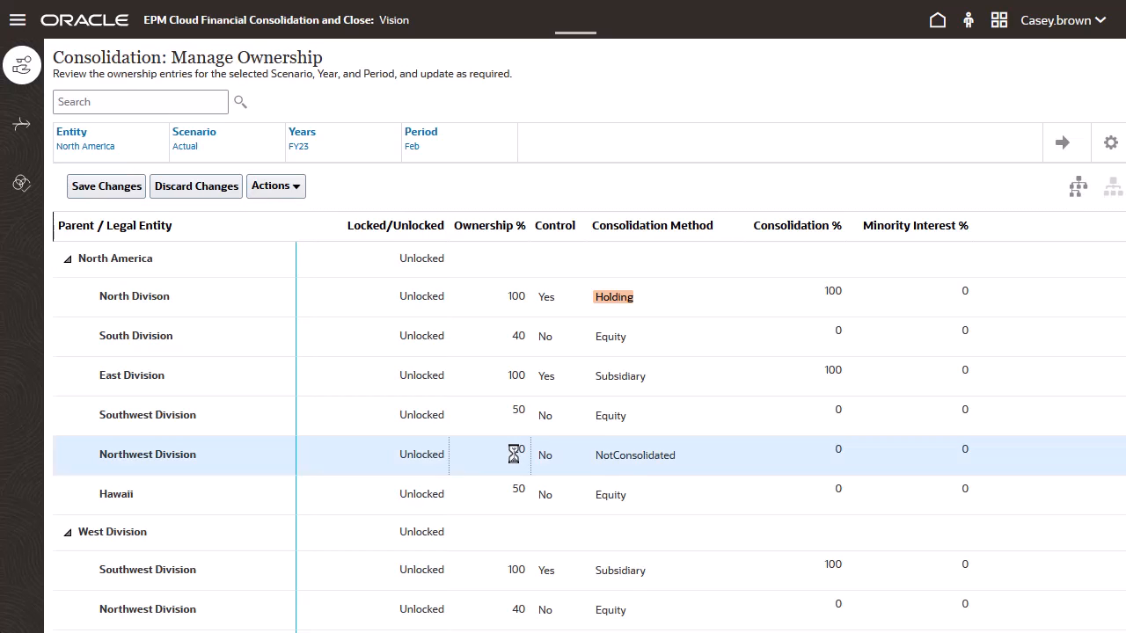
{"action": "left_click", "coordinate": [560, 455]}
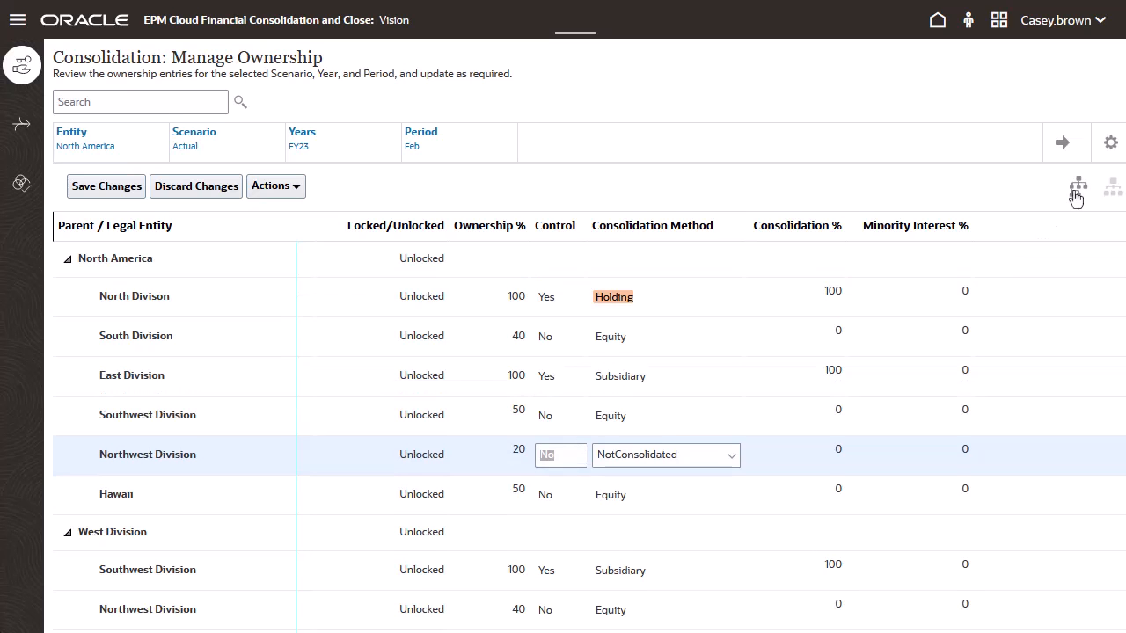
{"action": "left_click", "coordinate": [85, 138]}
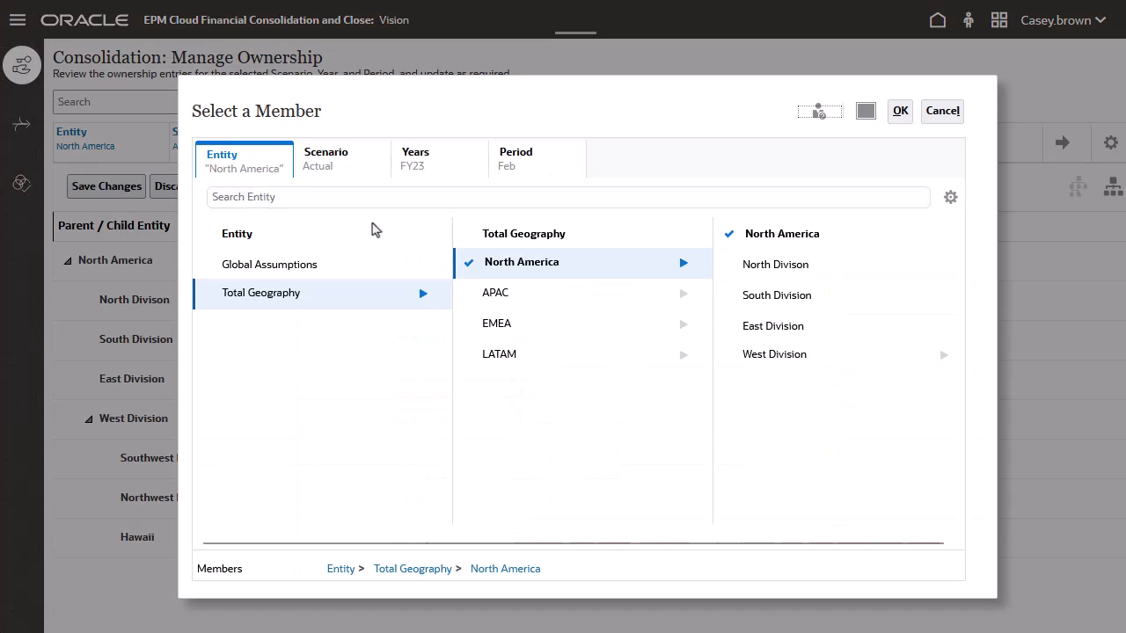
Apply Total Geography as the entity and locate Hawaii under West Division.
{"action": "left_click", "coordinate": [899, 111]}
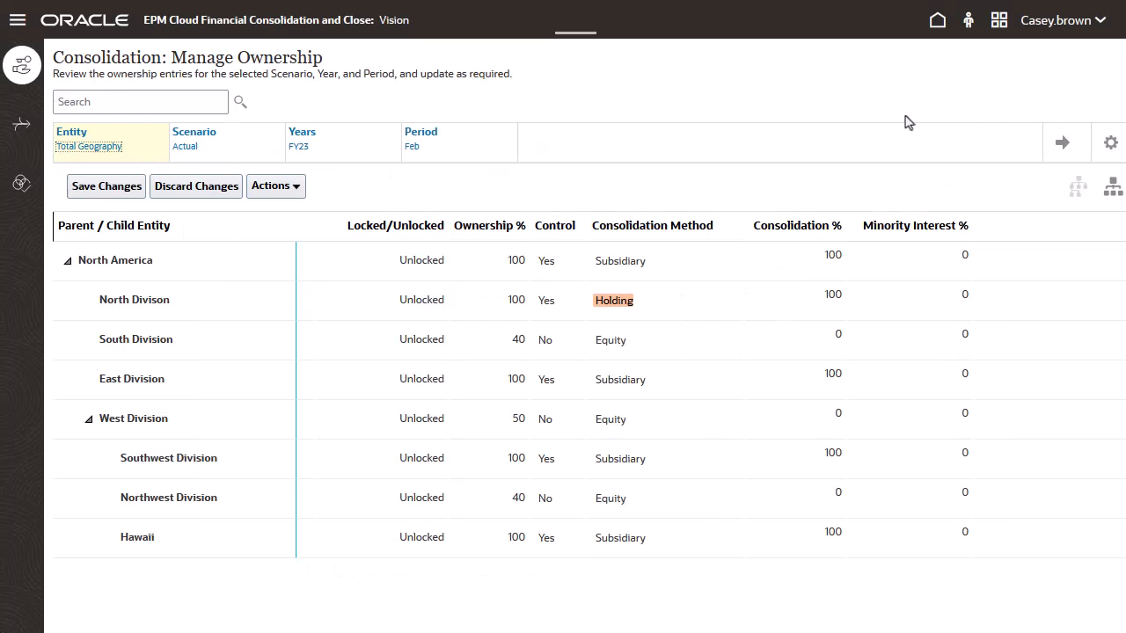
{"action": "scroll", "scroll_direction": "down", "scroll_amount": 3}
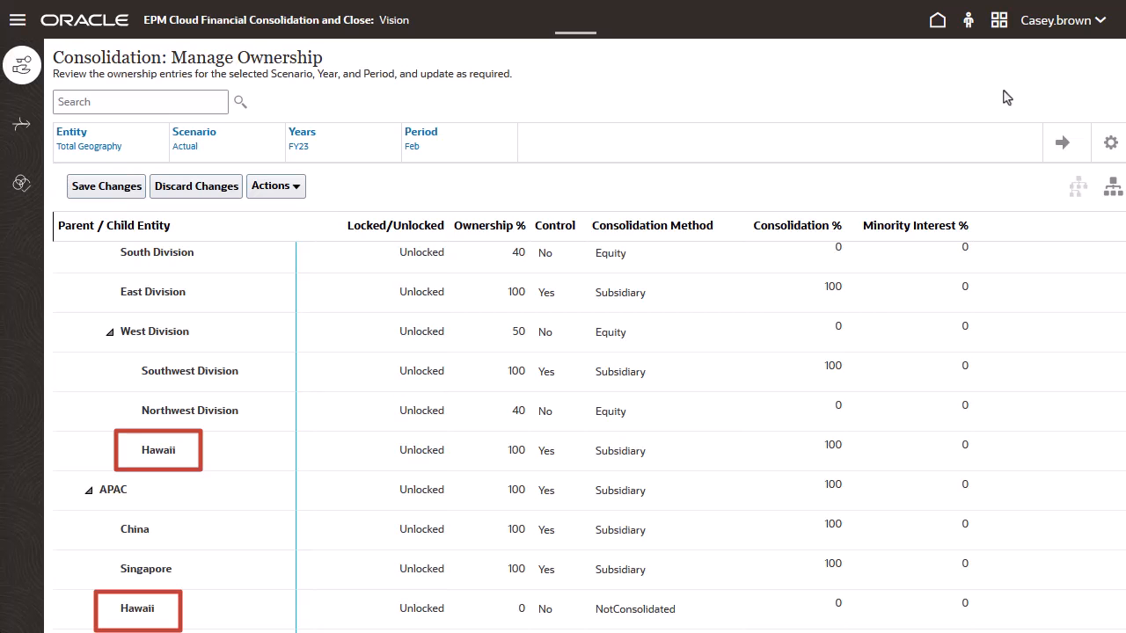
{"action": "left_click", "coordinate": [159, 449]}
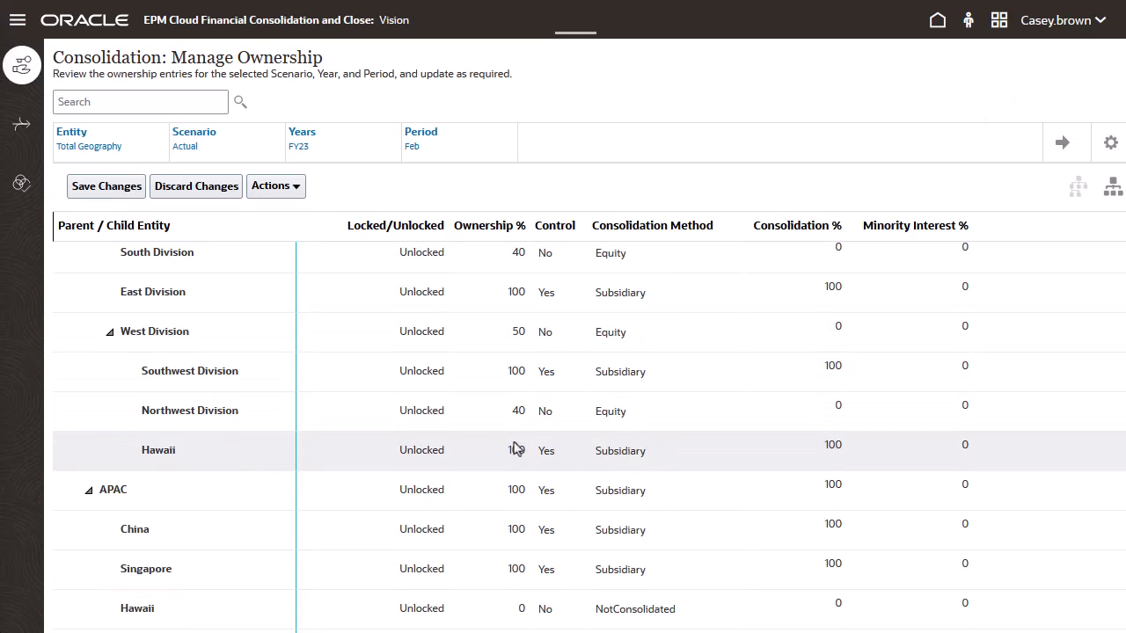
Set Hawaii's ownership under West Division to 60% and save.
{"action": "left_click", "coordinate": [489, 449]}
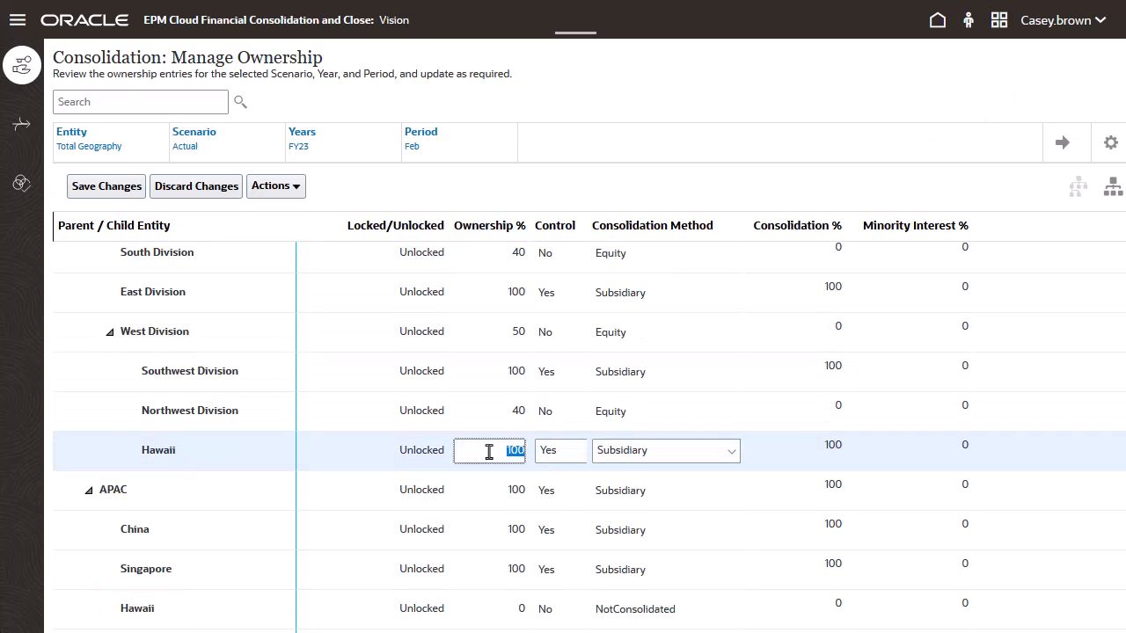
{"action": "type", "text": "60"}
{"action": "left_click", "coordinate": [490, 609]}
{"action": "type", "text": "40"}
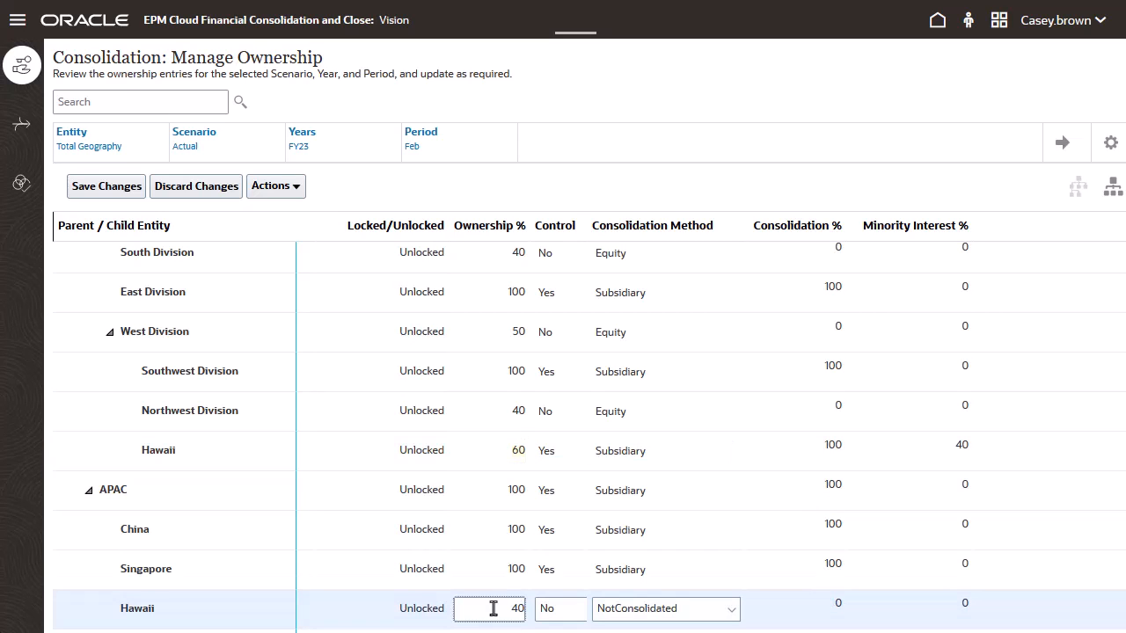
{"action": "left_click", "coordinate": [105, 186]}
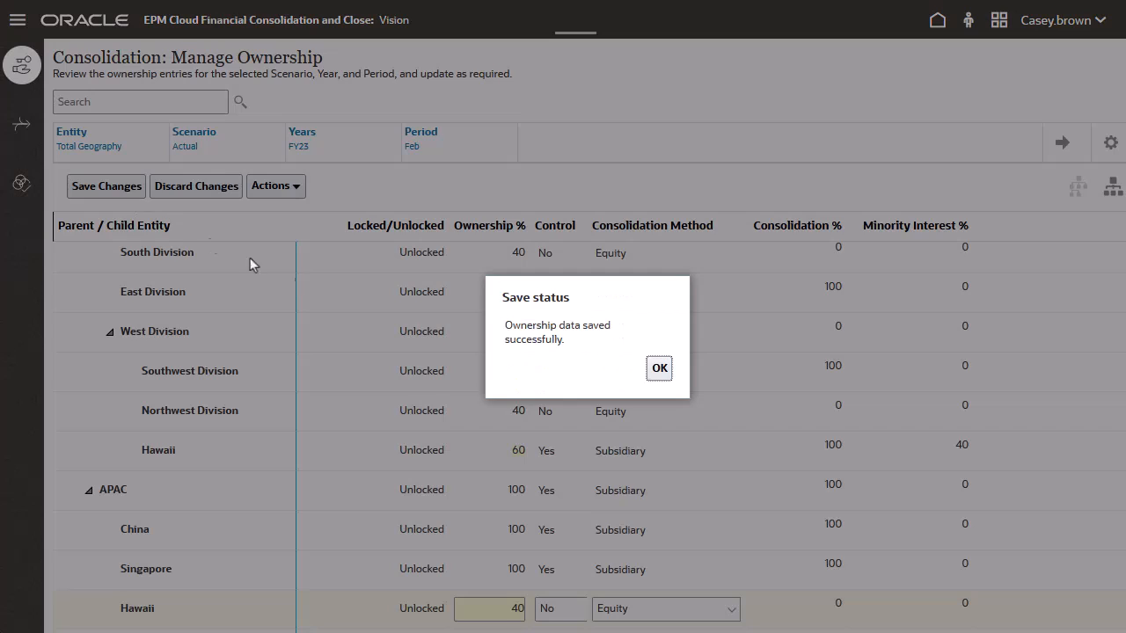
{"action": "left_click", "coordinate": [658, 367]}
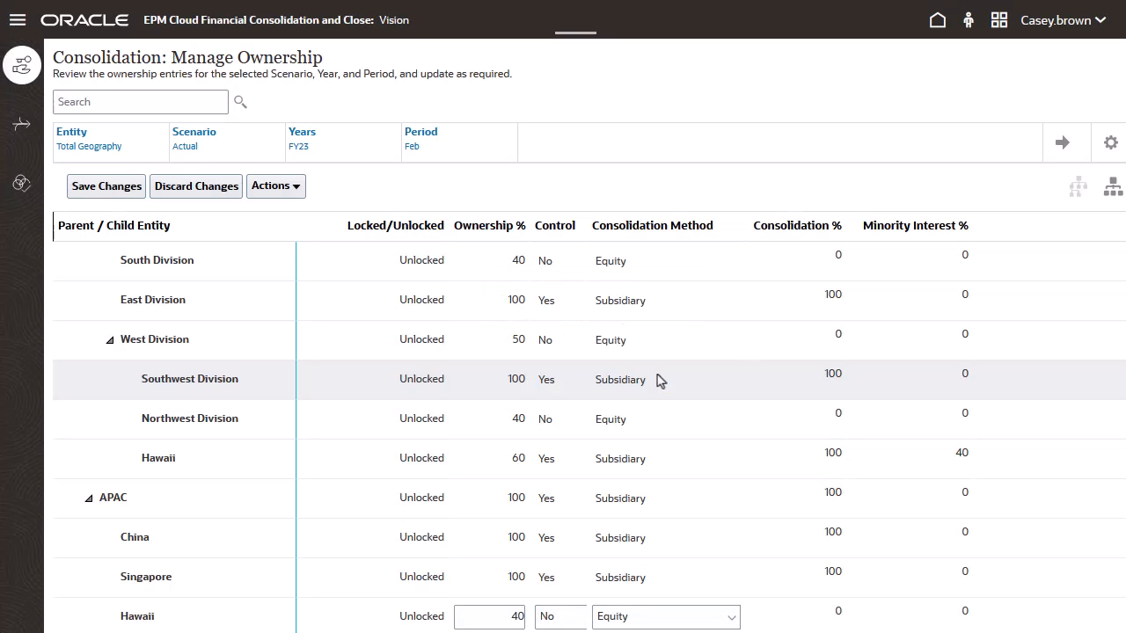
Set Hawaii under APAC to 40% ownership with the Equity method.
{"action": "left_click", "coordinate": [619, 458]}
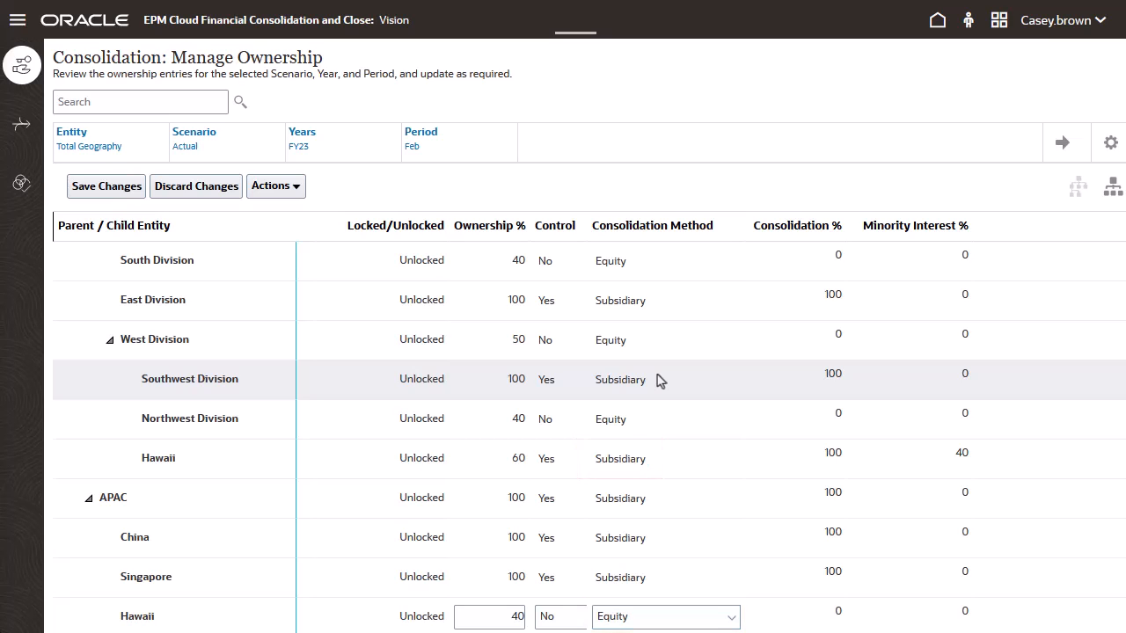
{"action": "left_click", "coordinate": [833, 458]}
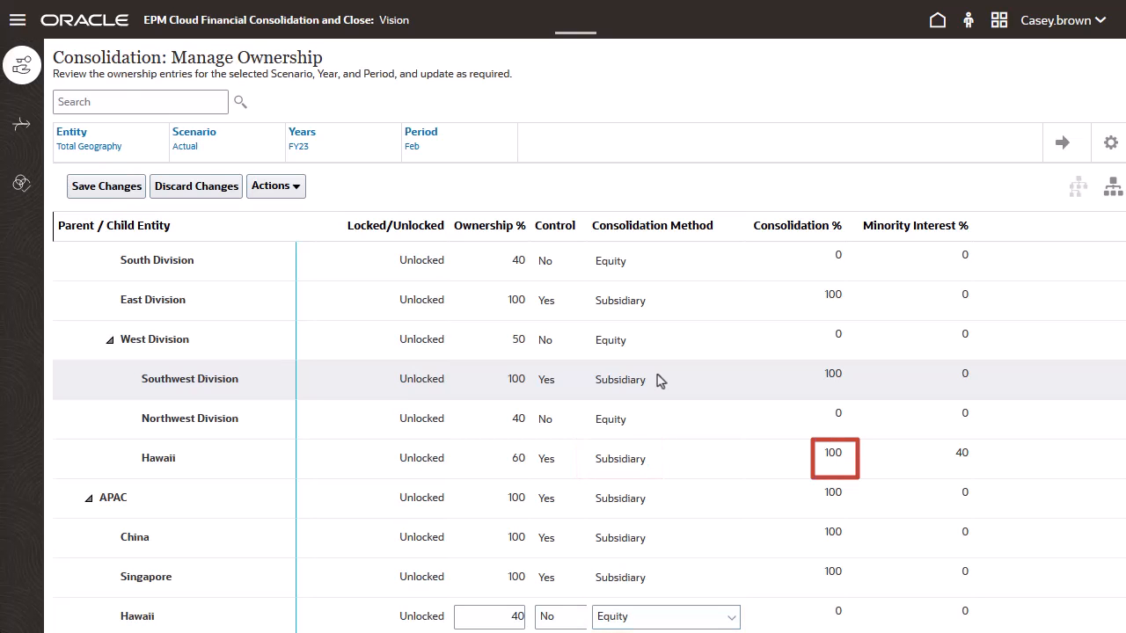
{"action": "left_click", "coordinate": [545, 458]}
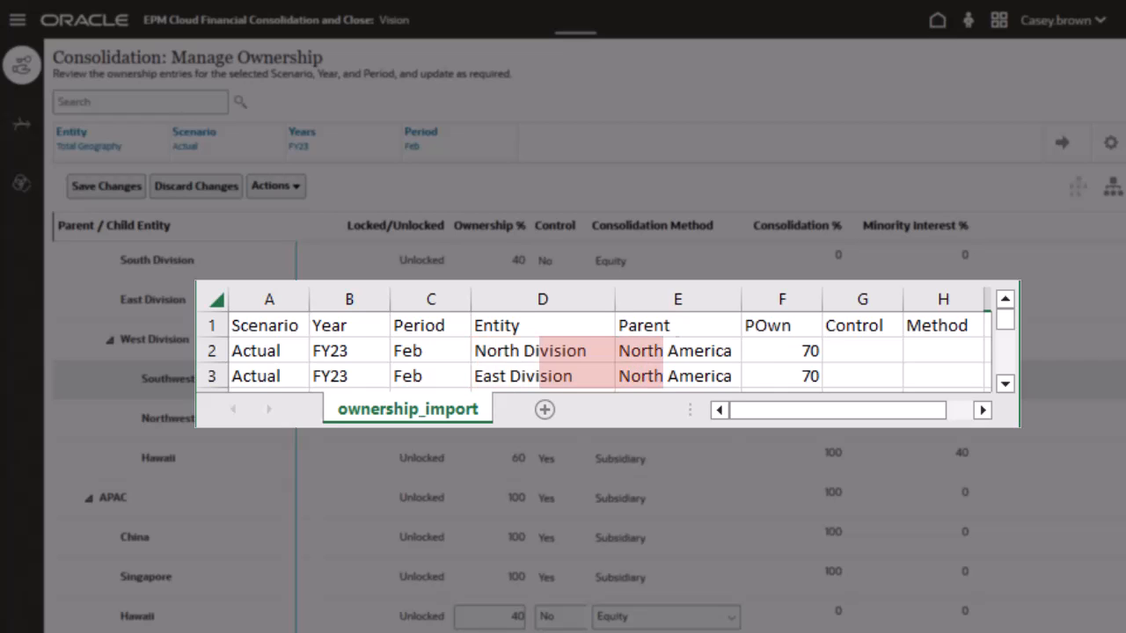
{"action": "left_click", "coordinate": [780, 350]}
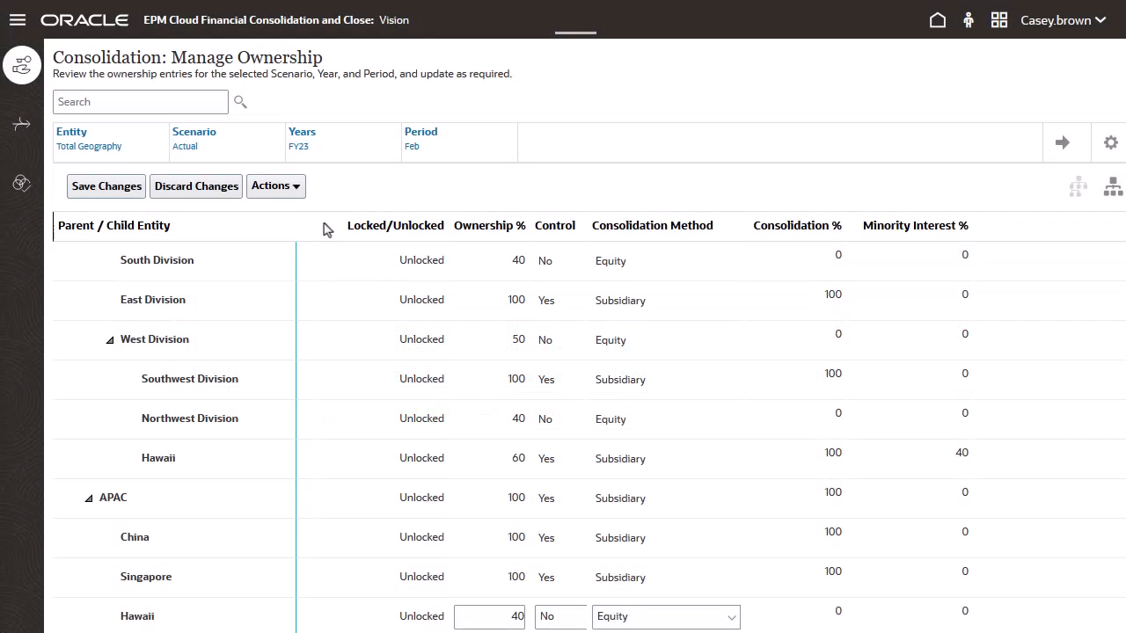
Import ownership_import.csv, making North and East Division 70% owned.
{"action": "left_click", "coordinate": [275, 185]}
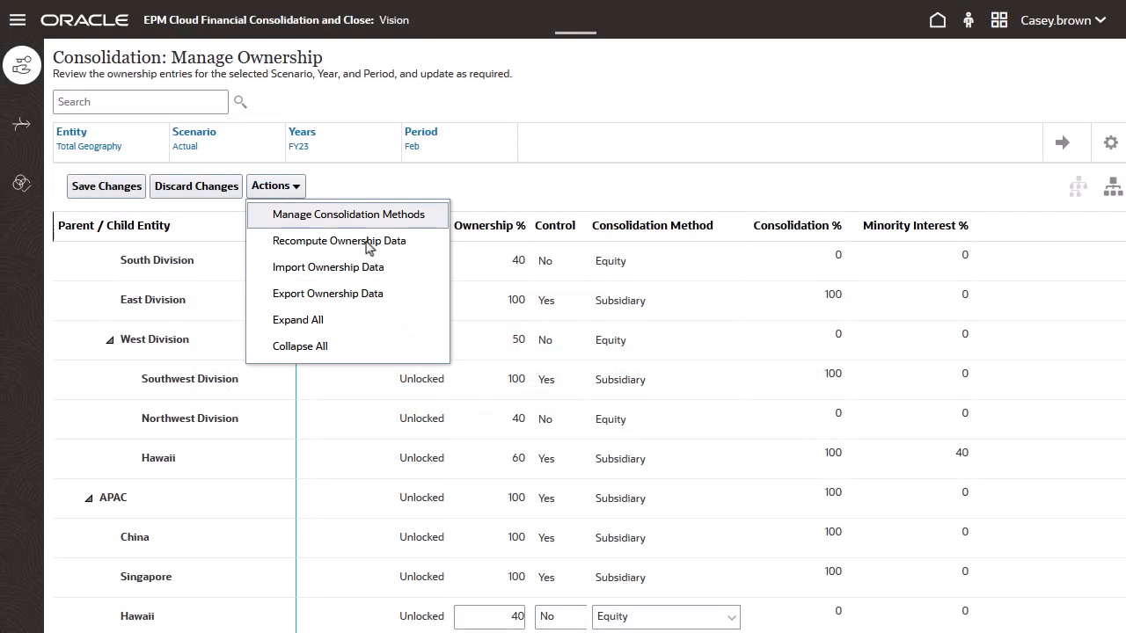
{"action": "left_click", "coordinate": [328, 266]}
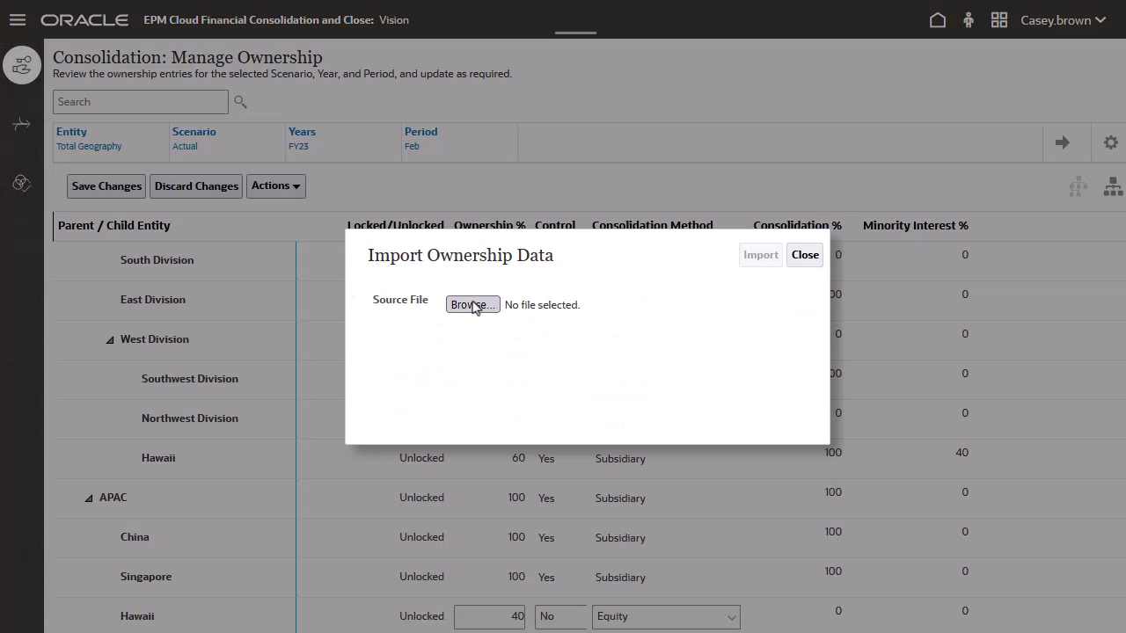
{"action": "left_click", "coordinate": [473, 304]}
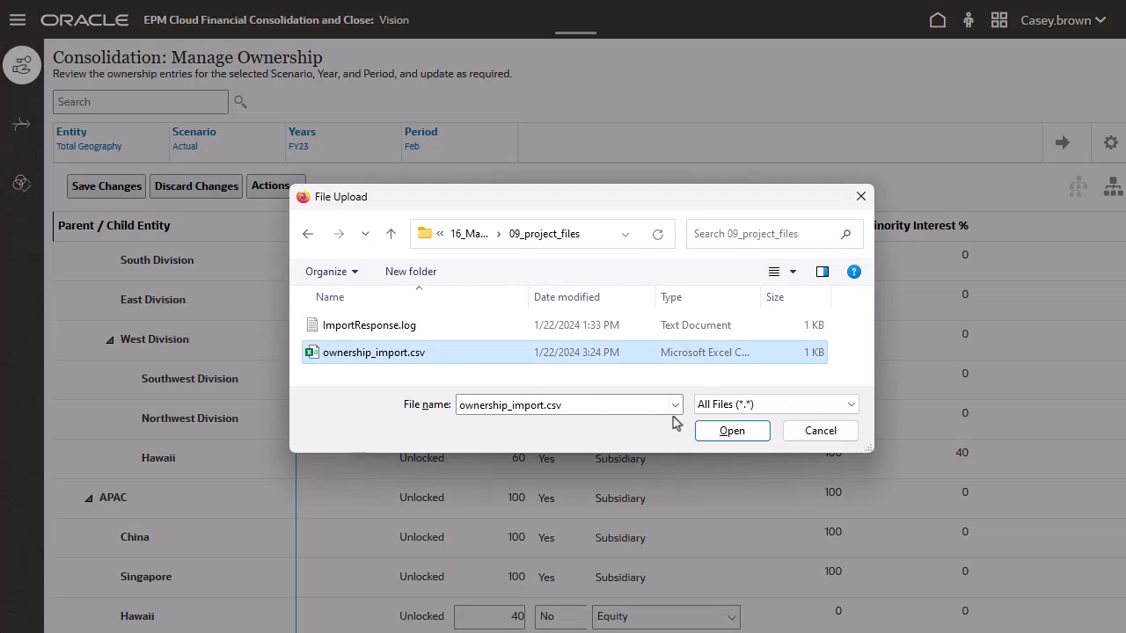
{"action": "left_click", "coordinate": [730, 430]}
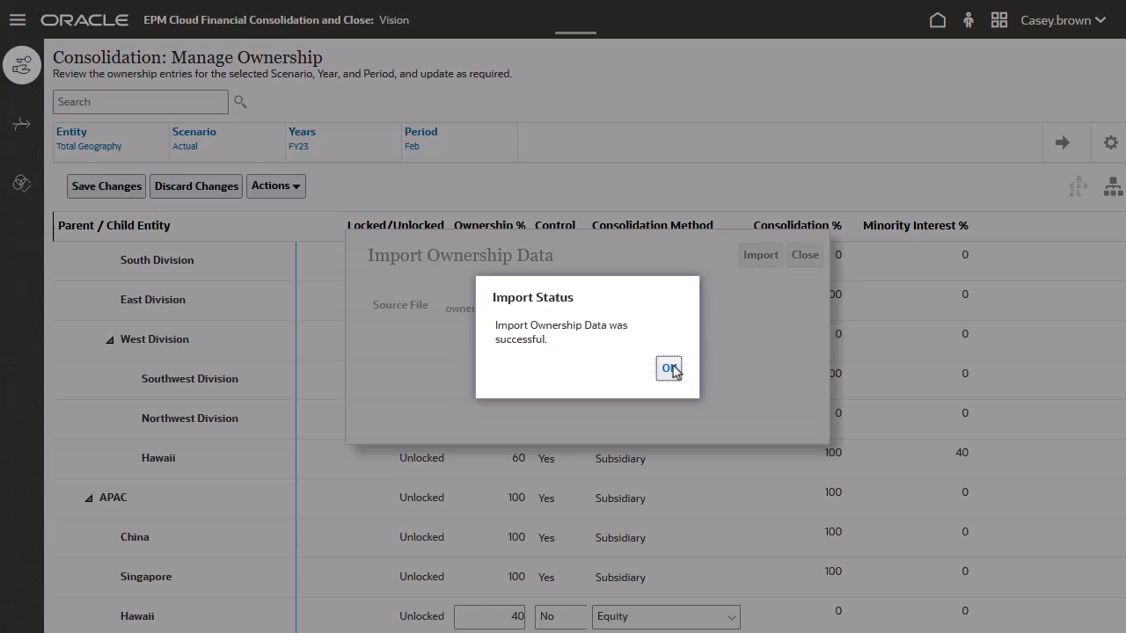
{"action": "left_click", "coordinate": [668, 368]}
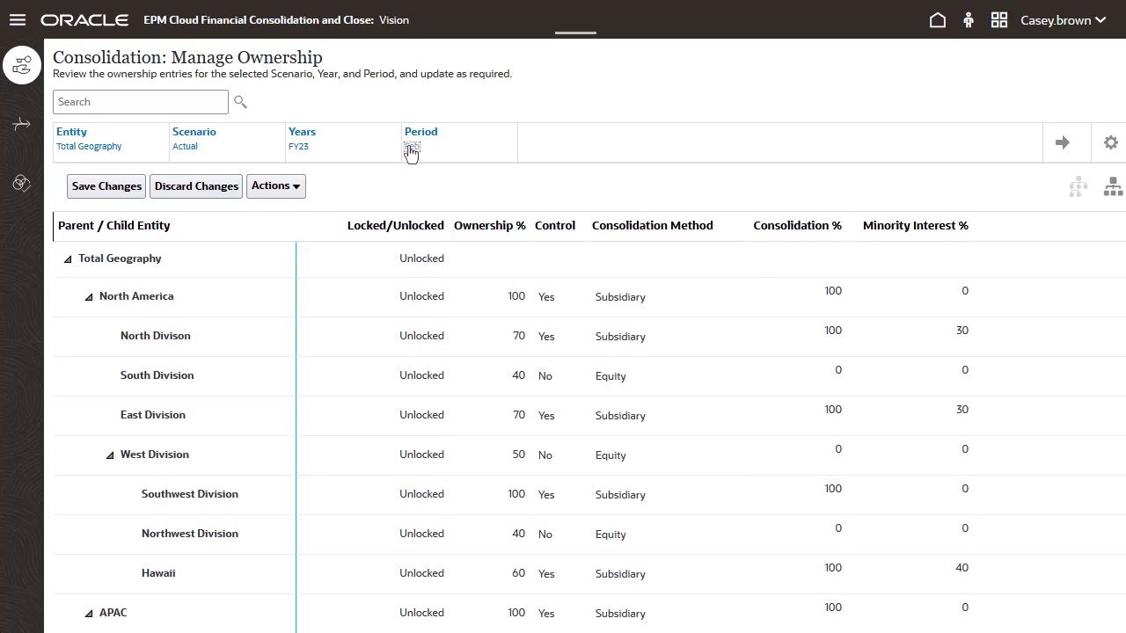
Switch the period to Dec FY23 and copy the ownership data to next year.
{"action": "left_click", "coordinate": [421, 141]}
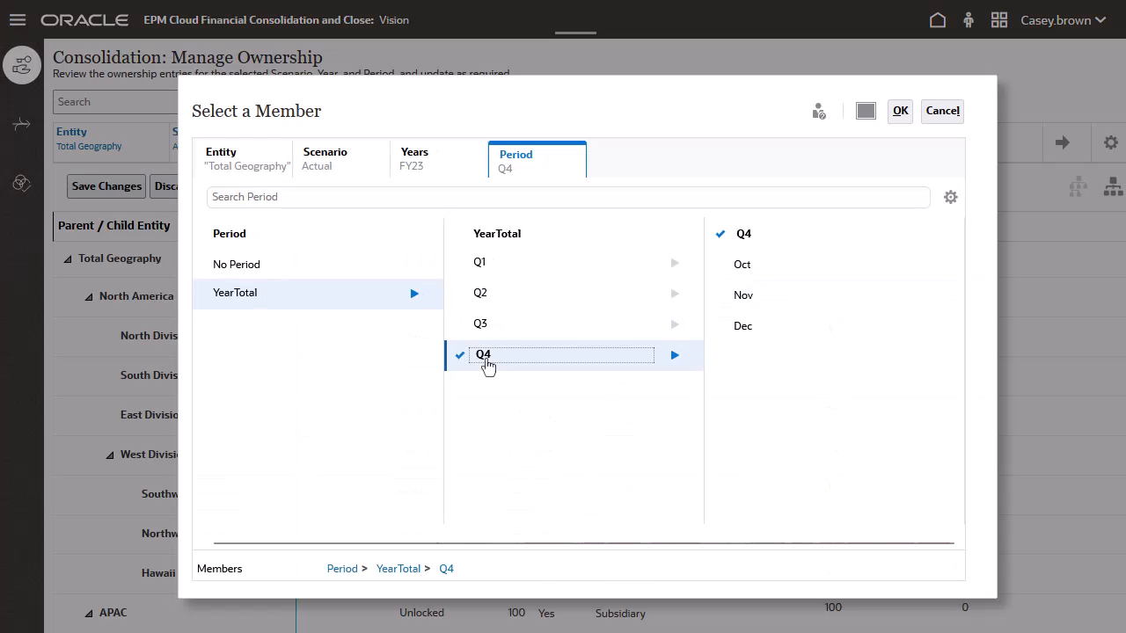
{"action": "left_click", "coordinate": [742, 326]}
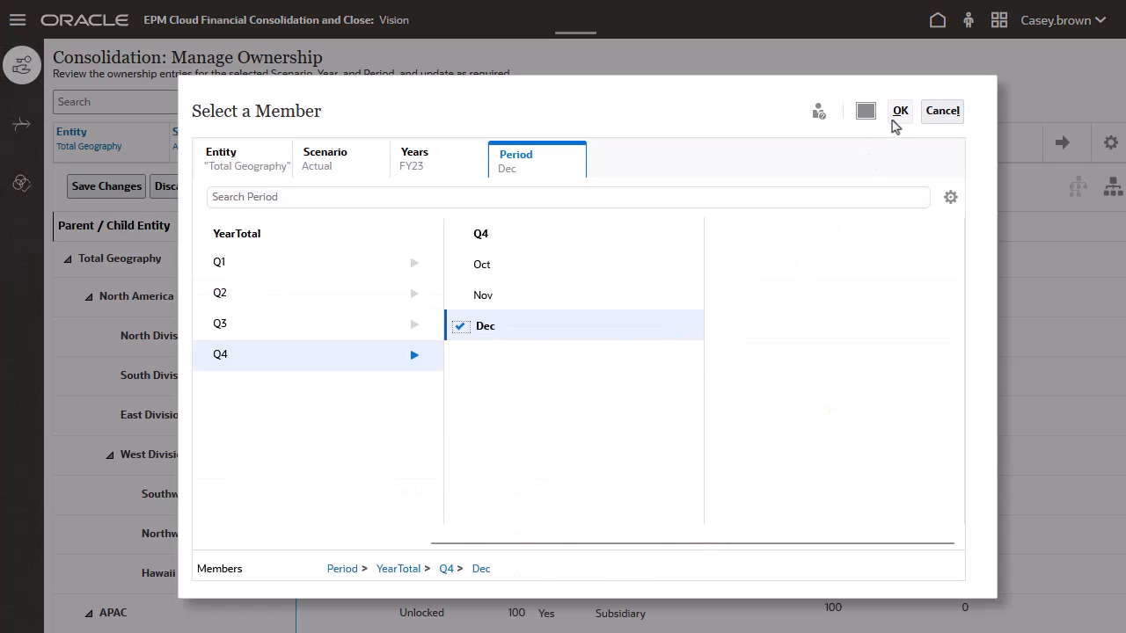
{"action": "left_click", "coordinate": [899, 110]}
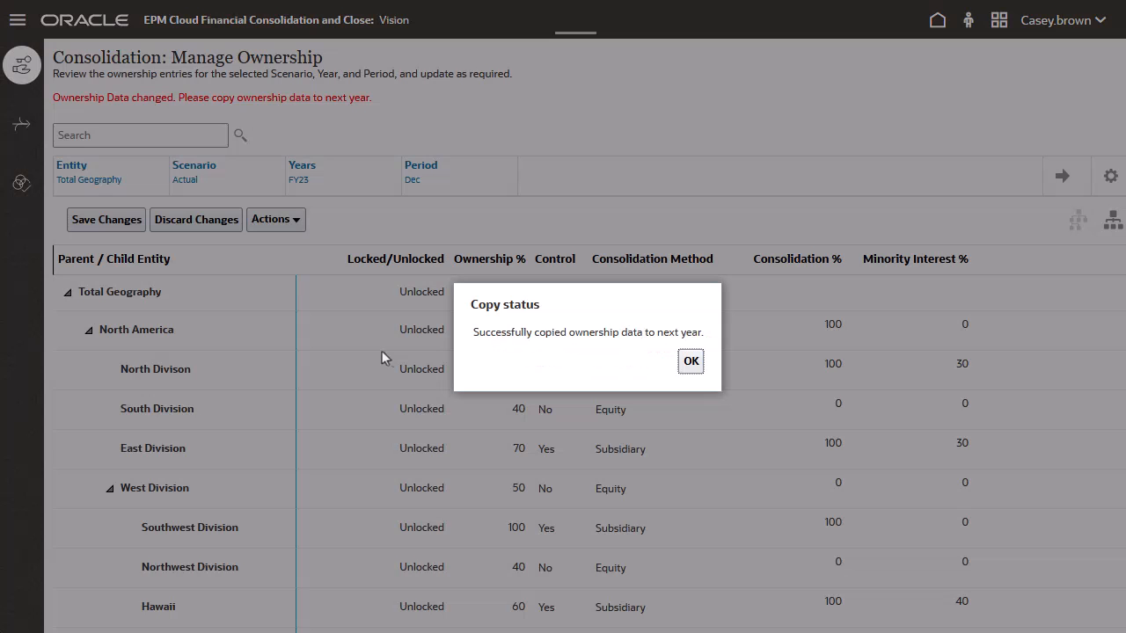
{"action": "left_click", "coordinate": [691, 361]}
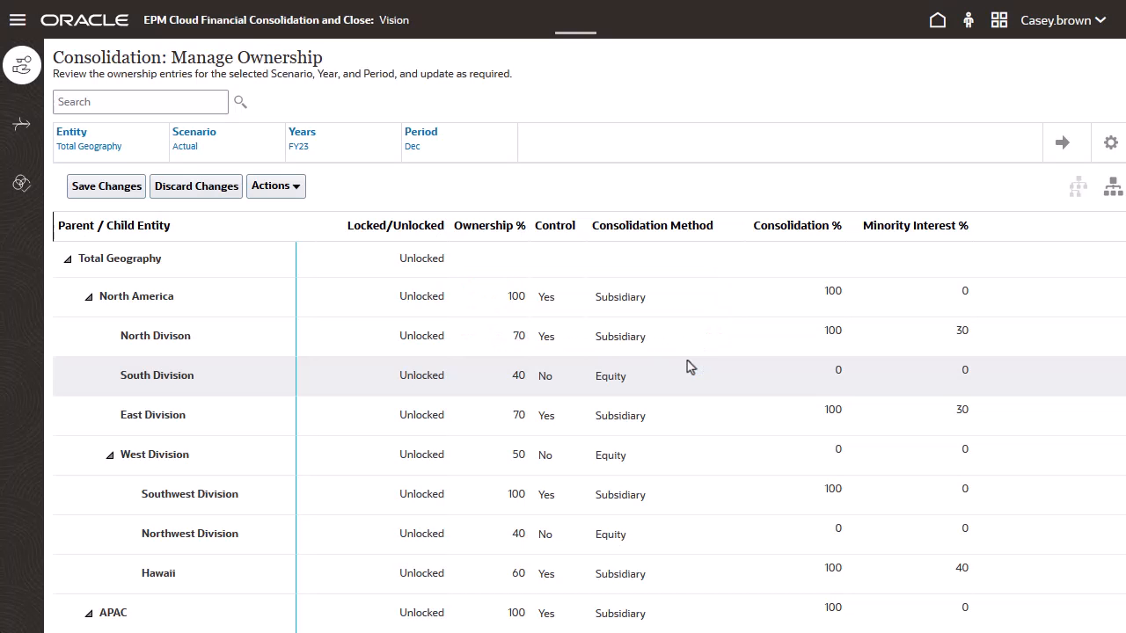